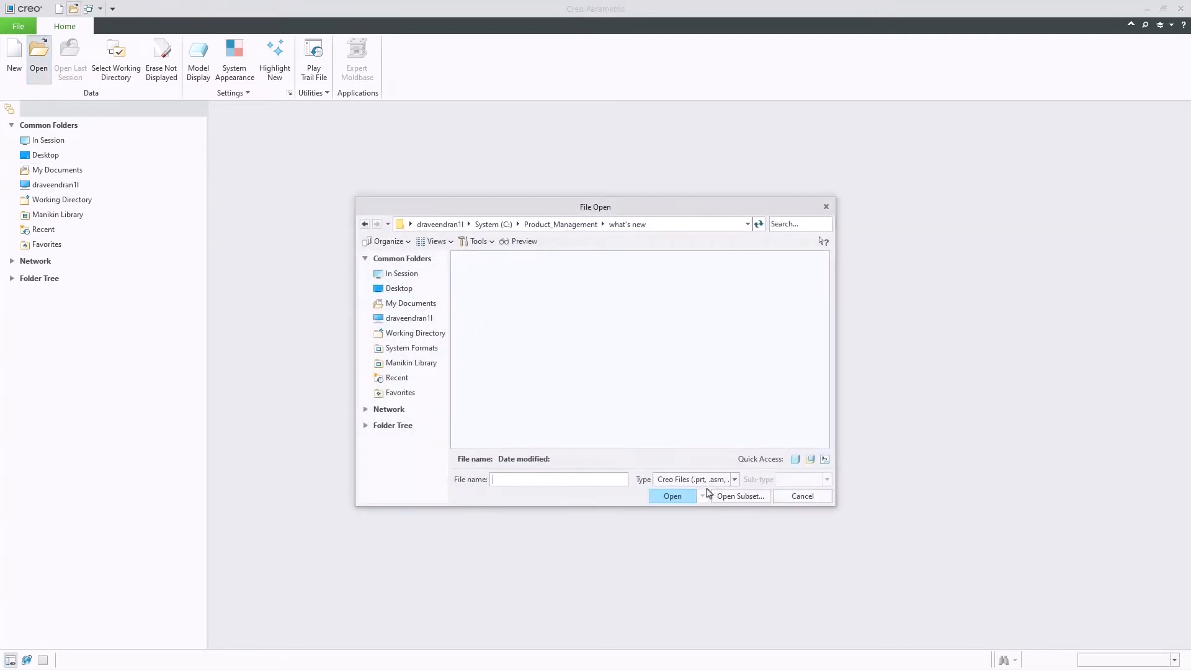
Select chair_assembly_asm.stp from the STEP files and start its import as an Assembly
left_click(733, 478)
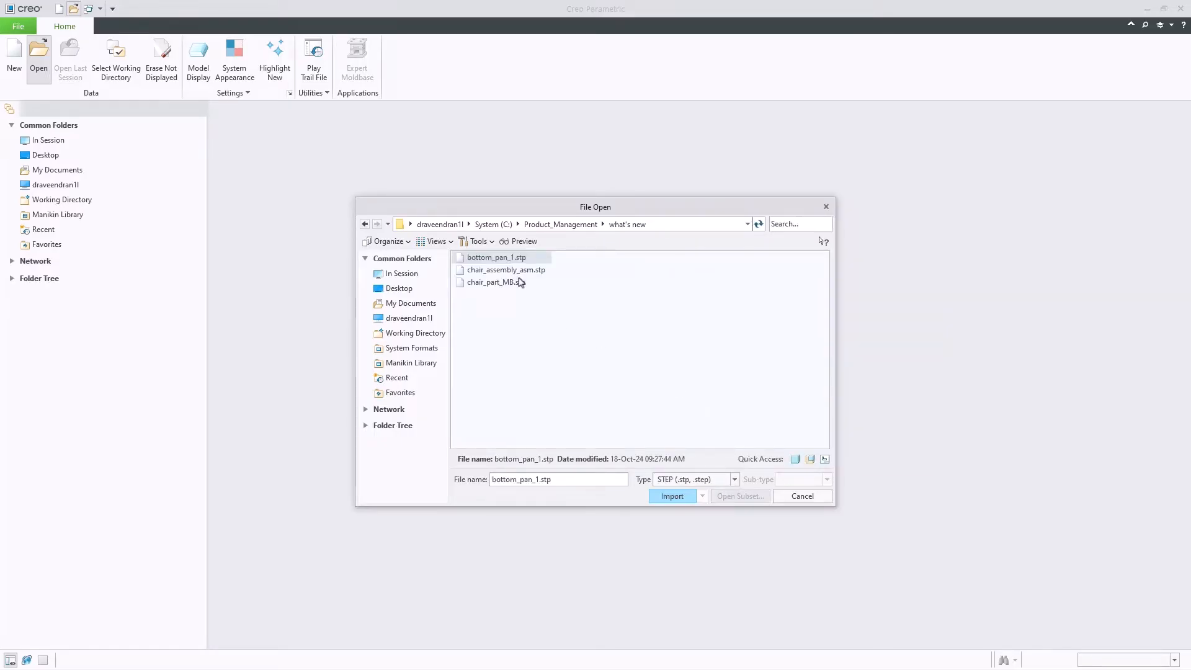
left_click(506, 269)
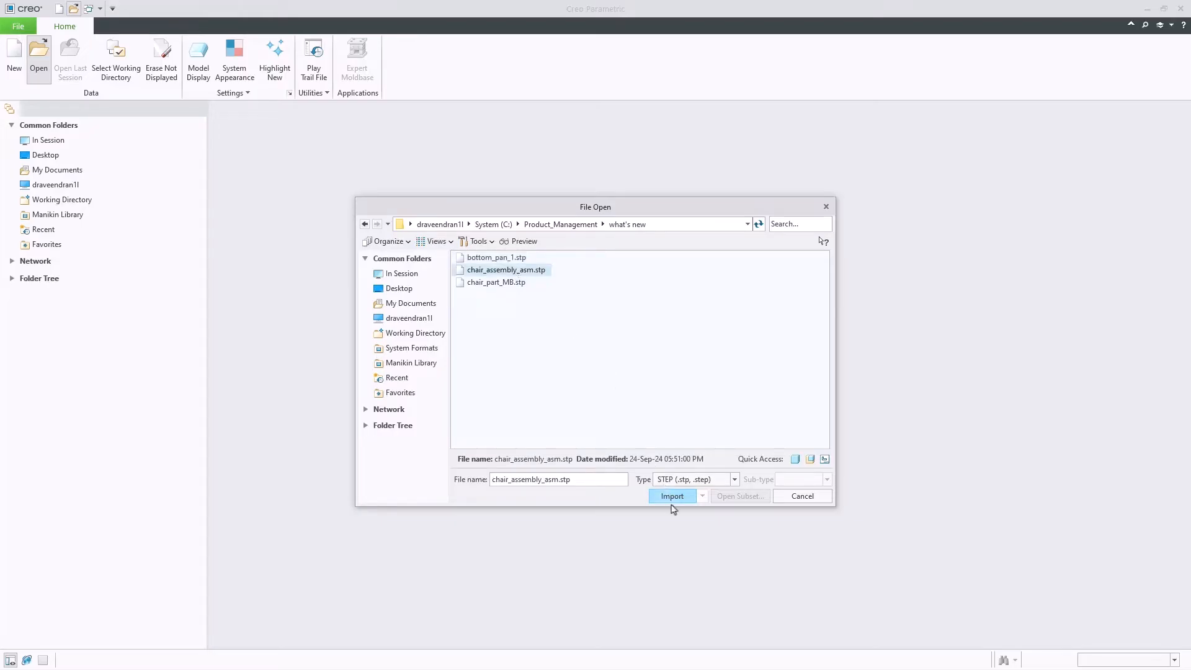
left_click(671, 495)
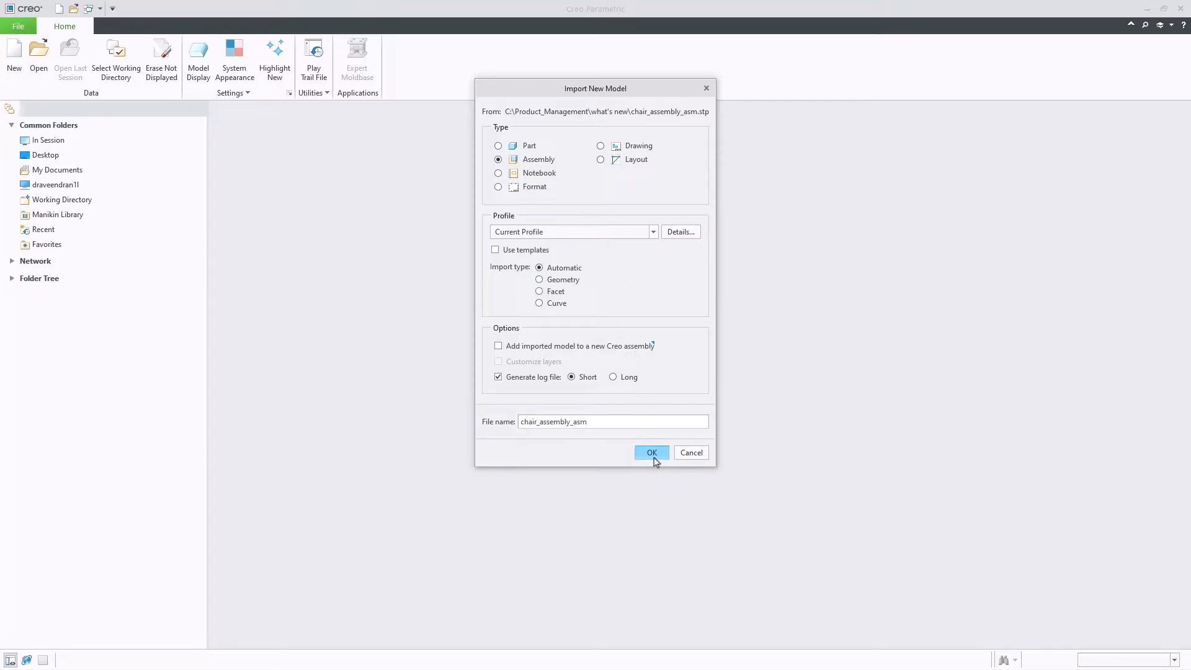
Confirm the import so the chair comes in as an assembly with its components in the model tree
left_click(651, 452)
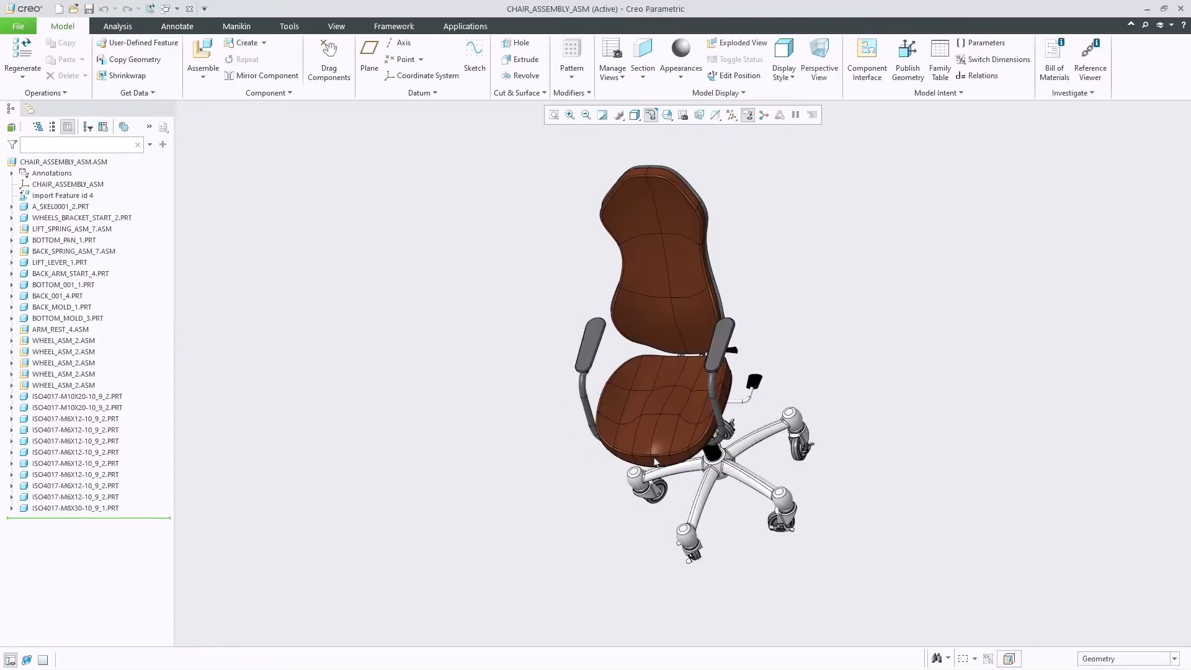
mouse_move(562, 361)
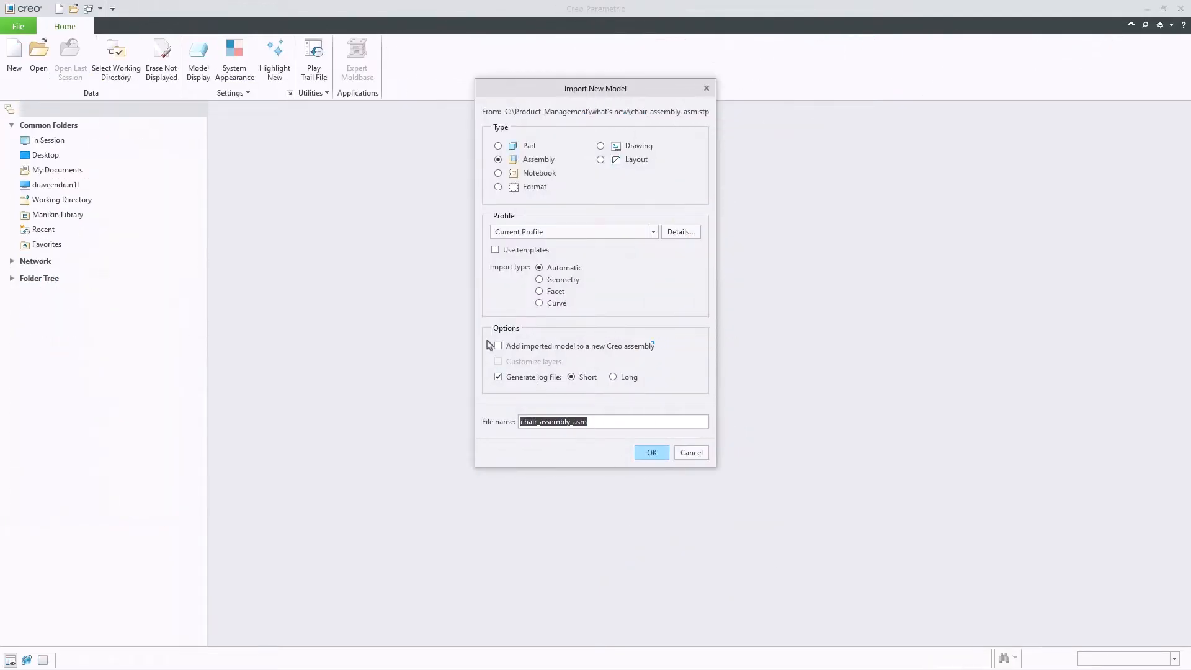
mouse_move(498, 347)
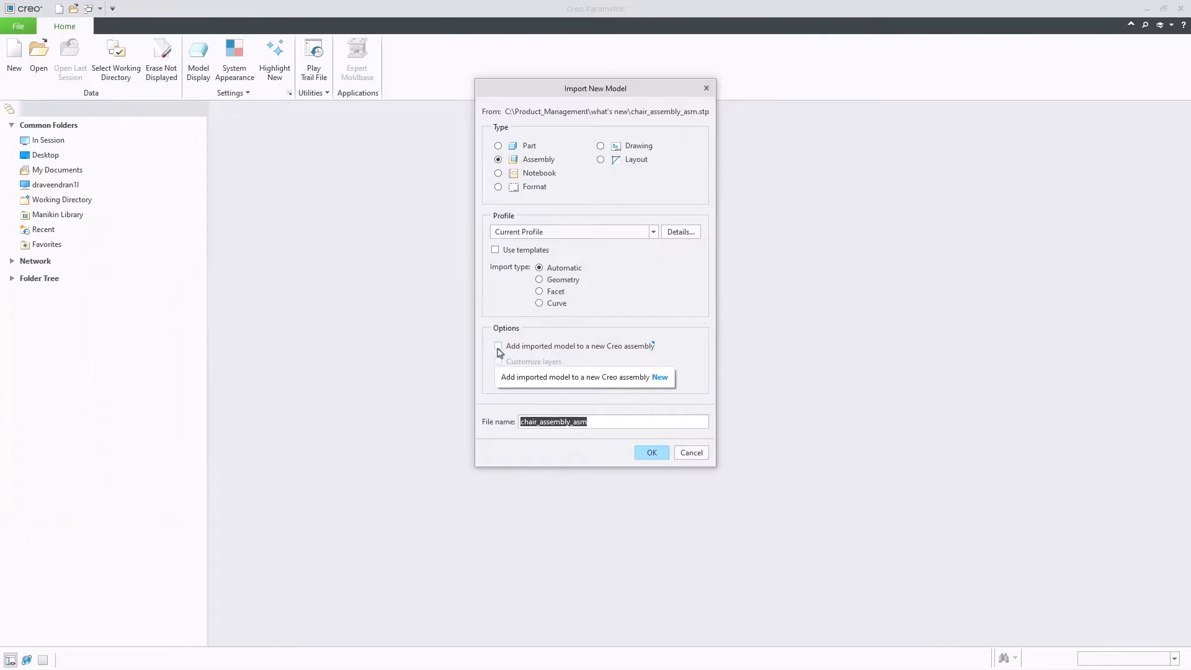
Re-import with 'Add imported model to a new Creo assembly' checked, wrapping the chair as one subassembly
left_click(498, 346)
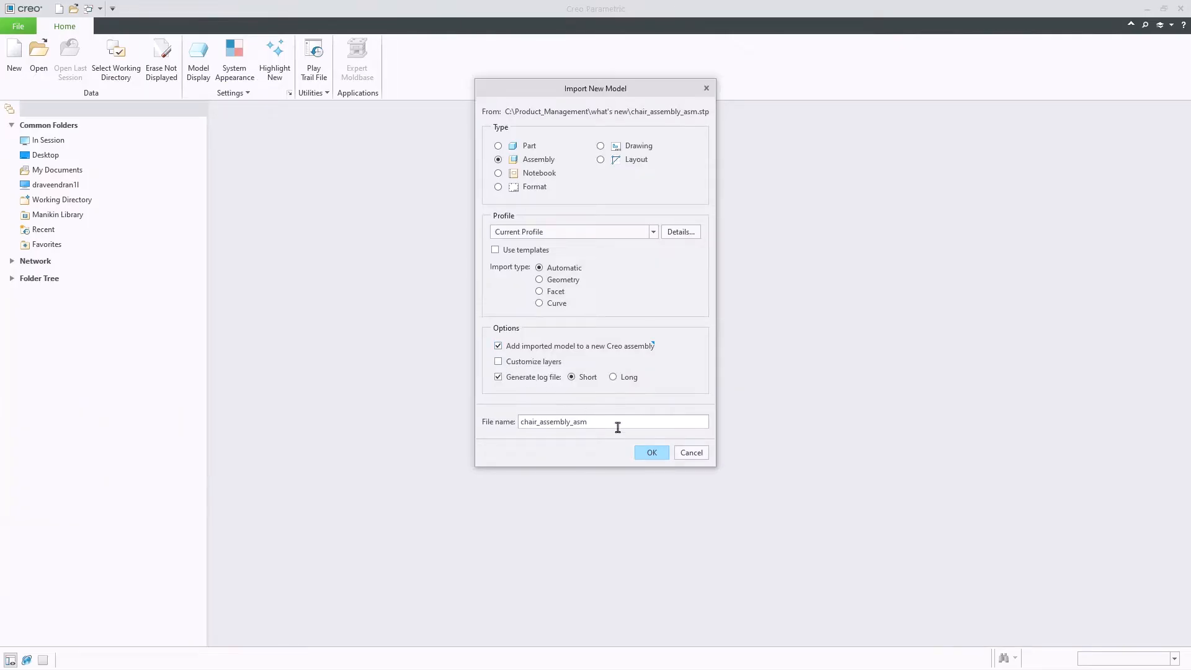
left_click(650, 451)
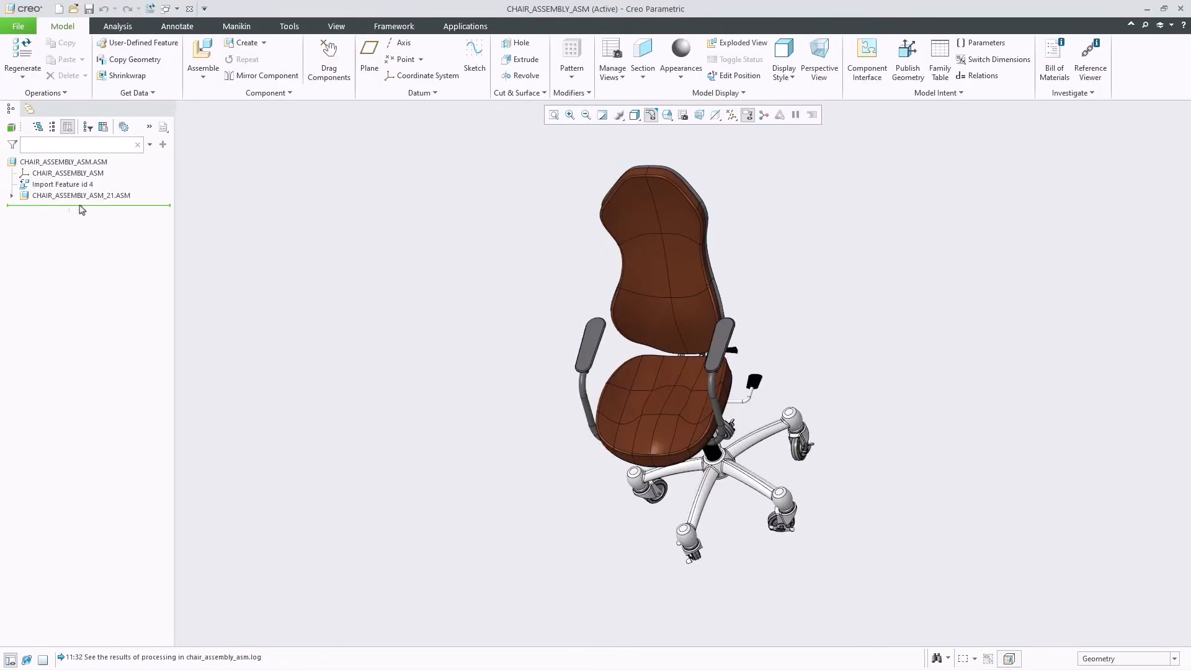
left_click(23, 194)
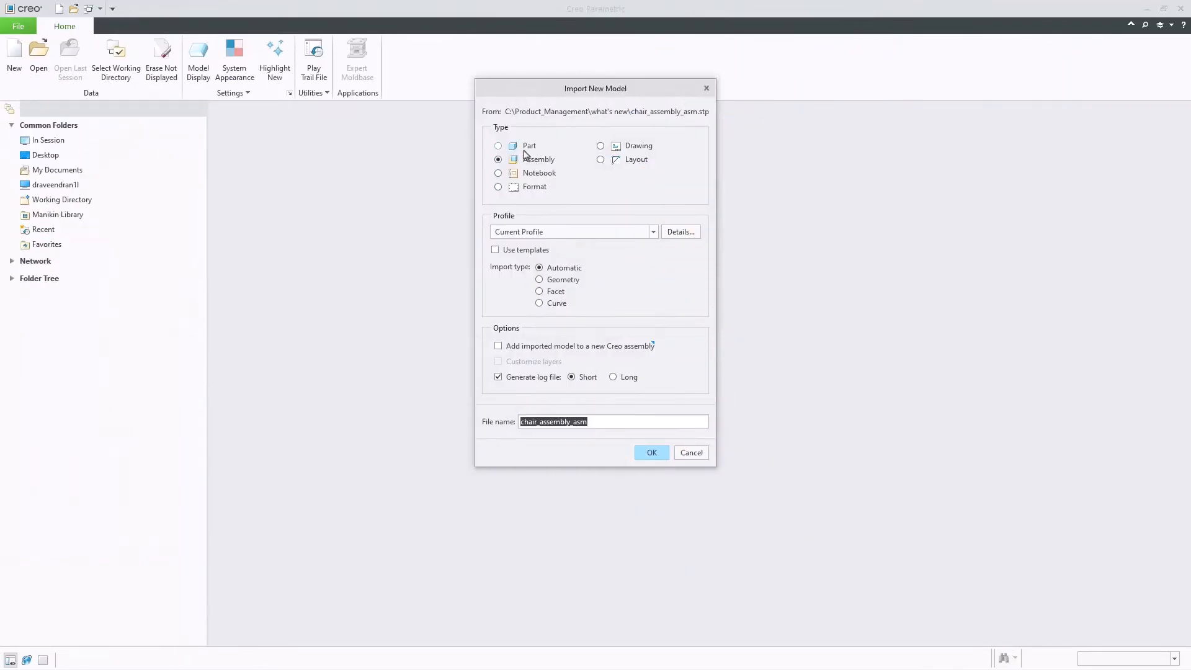
Import the chair as a single Part and expand Design Items and Bodies to show its 268 bodies
left_click(498, 146)
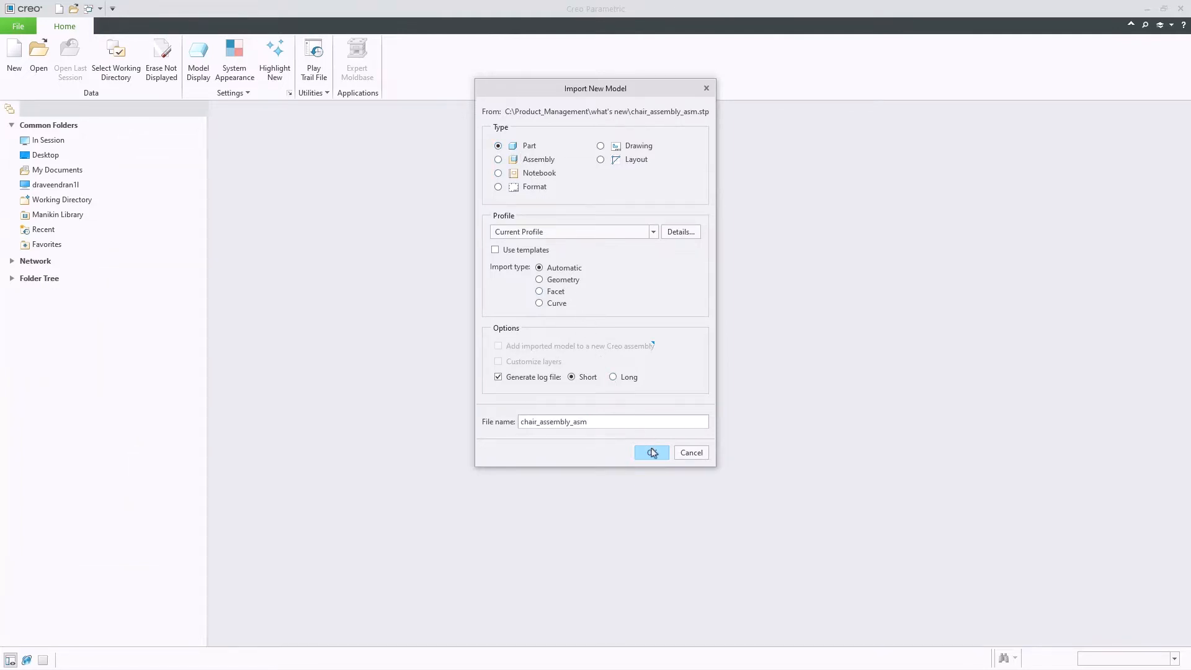
left_click(651, 452)
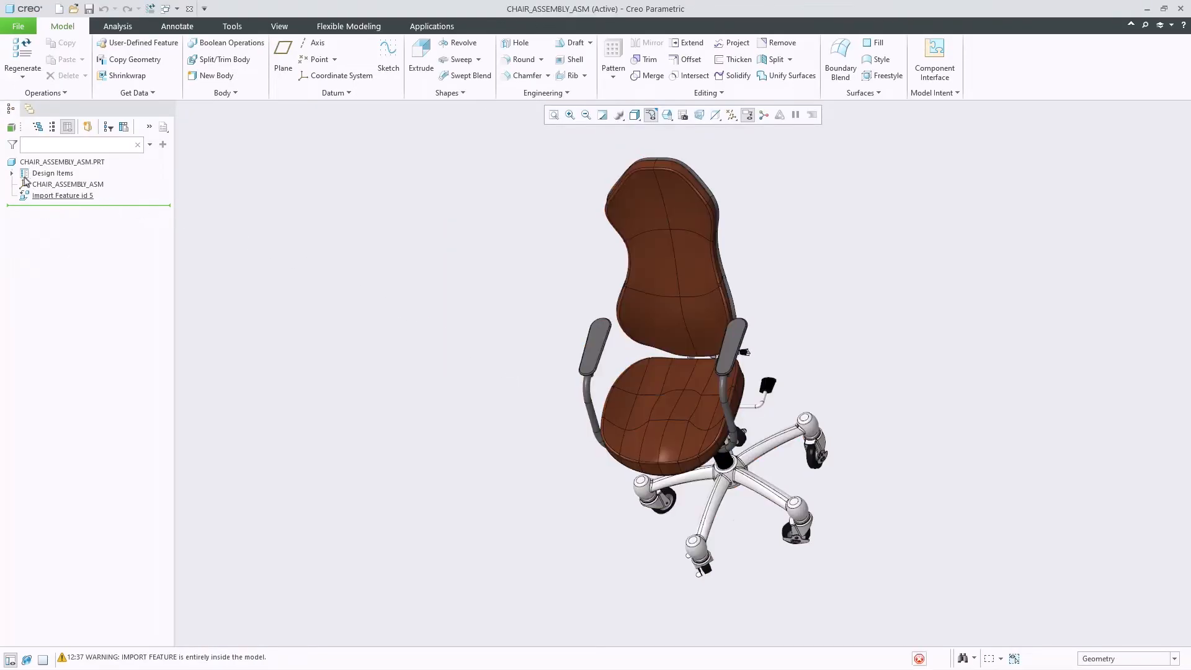
left_click(12, 174)
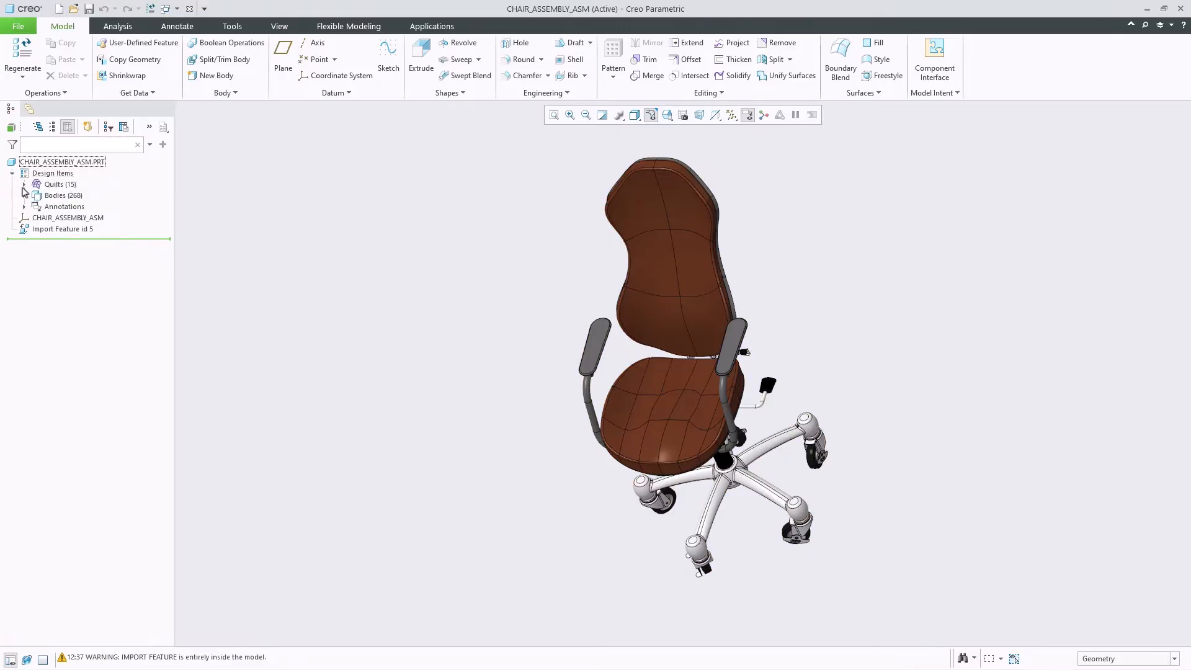
left_click(23, 195)
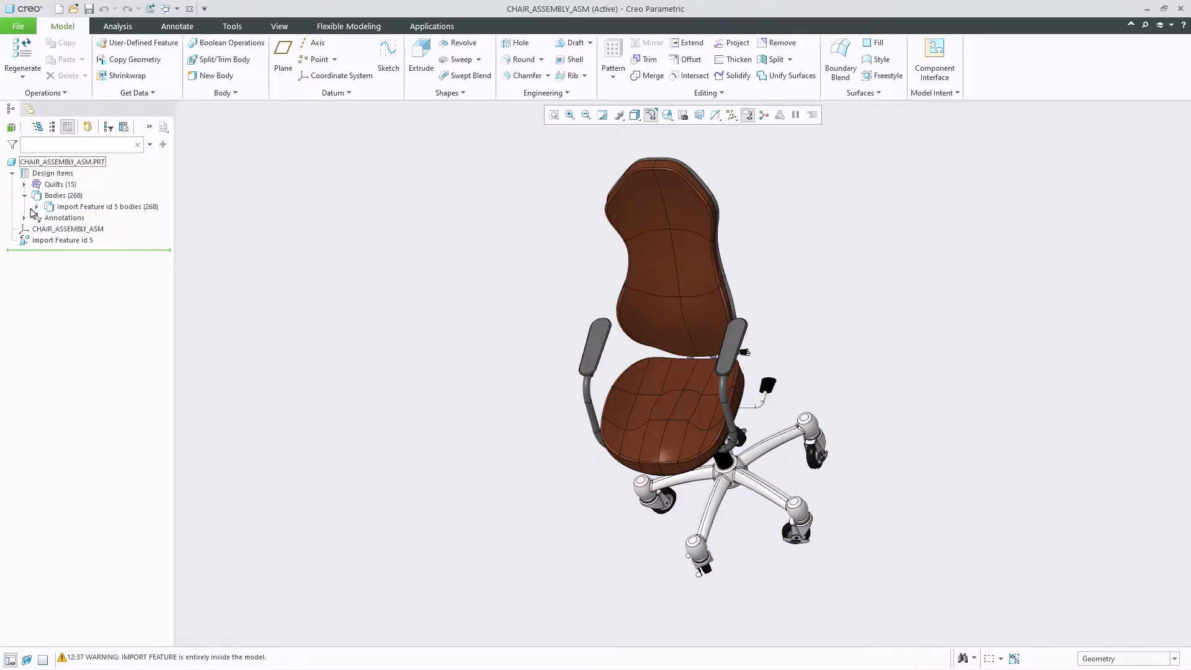
left_click(33, 207)
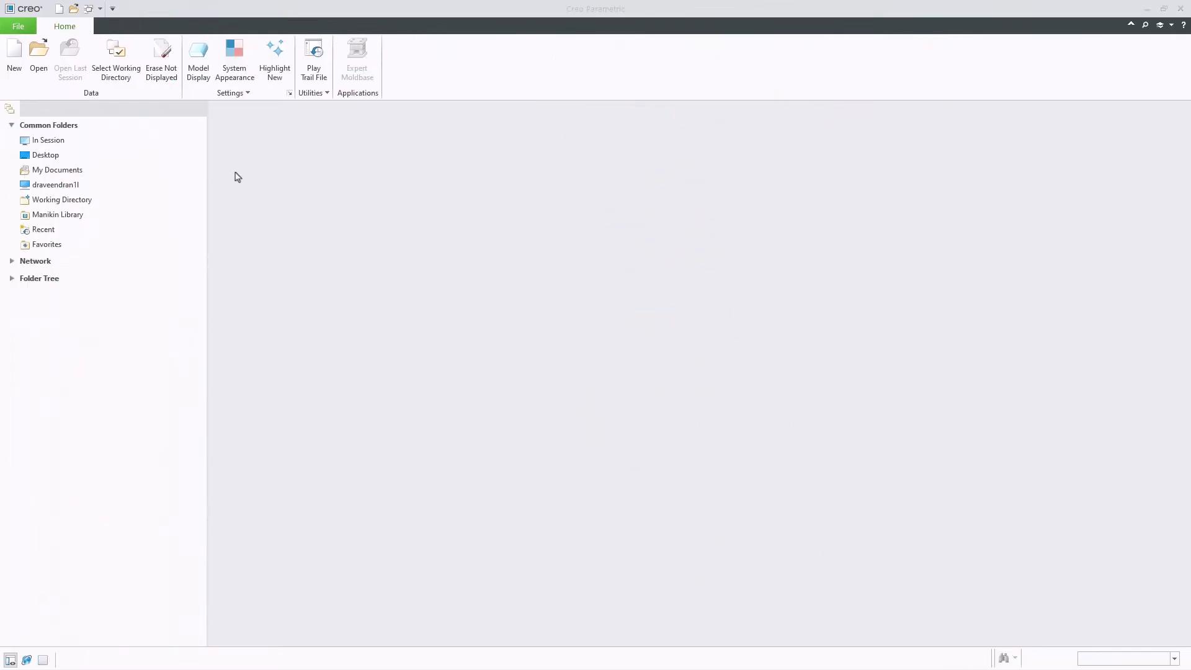
Select chair_part_MB.stp and start importing the multibody chair file
left_click(39, 57)
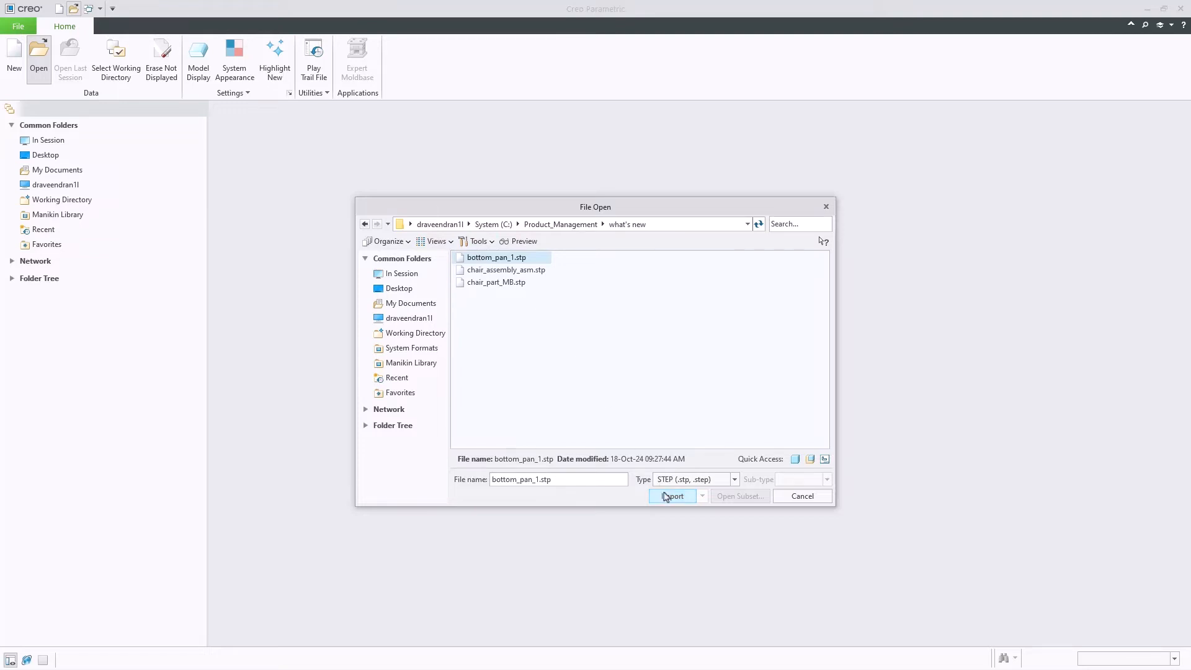
left_click(671, 497)
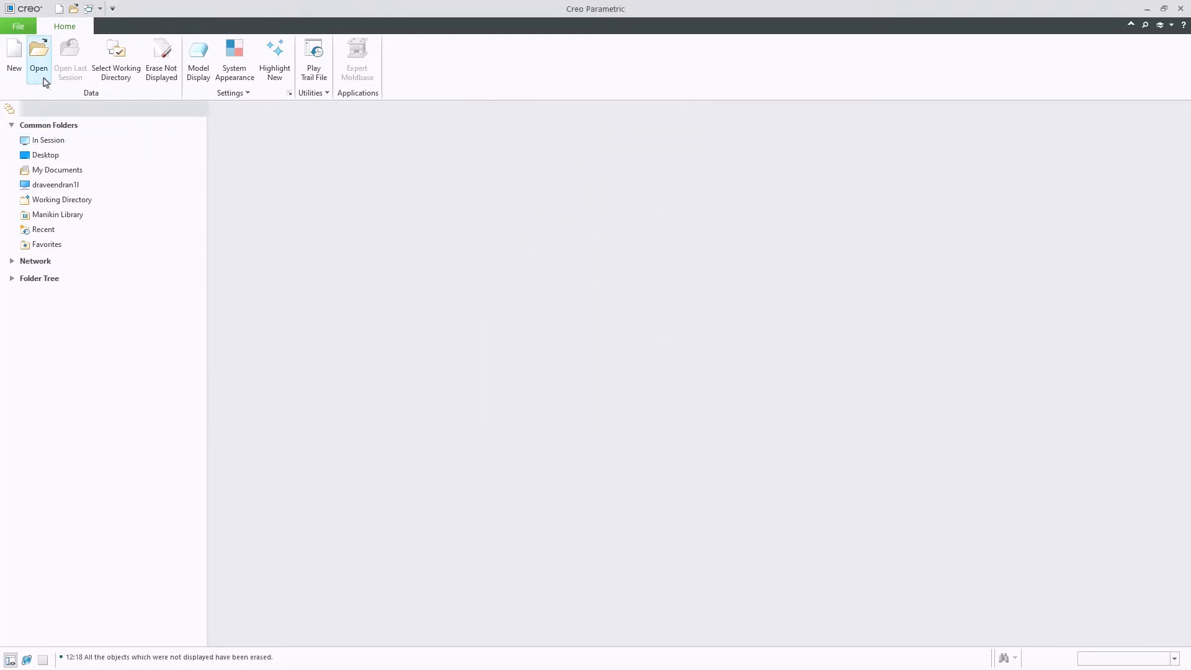
left_click(38, 54)
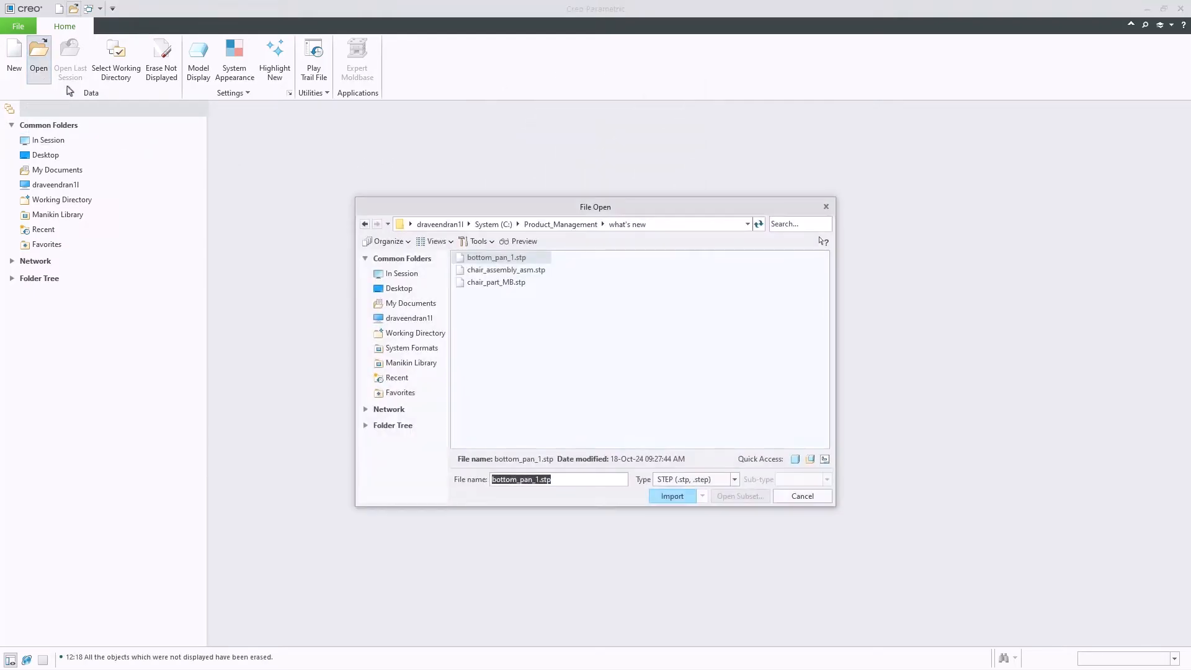
left_click(497, 281)
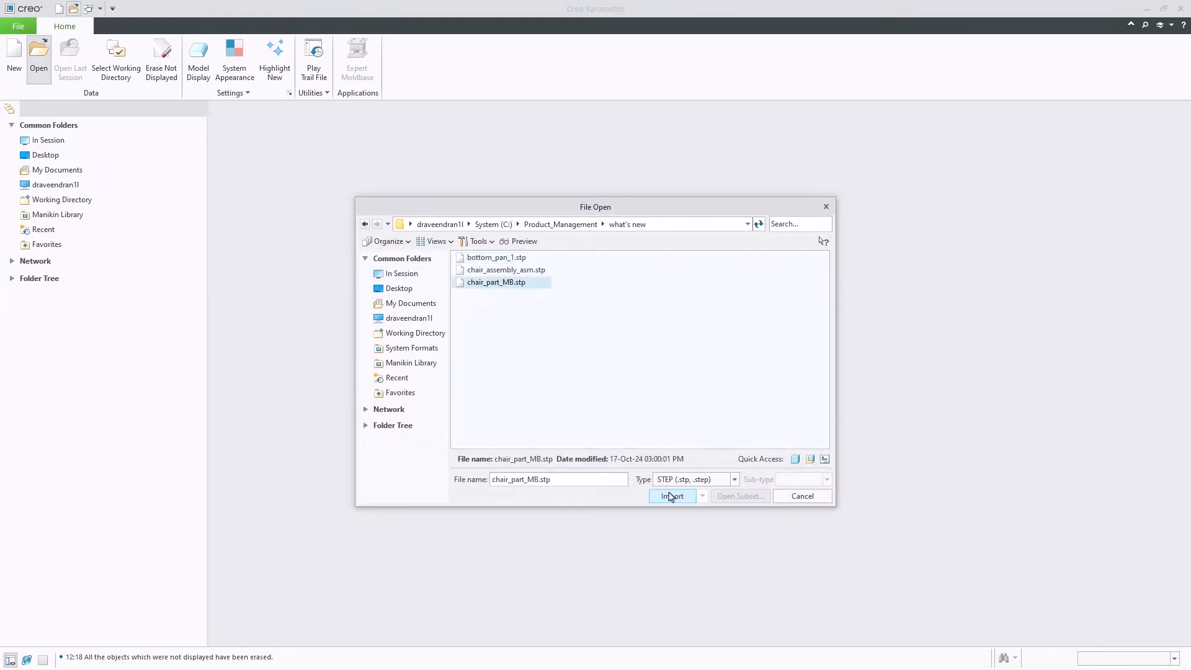
left_click(671, 496)
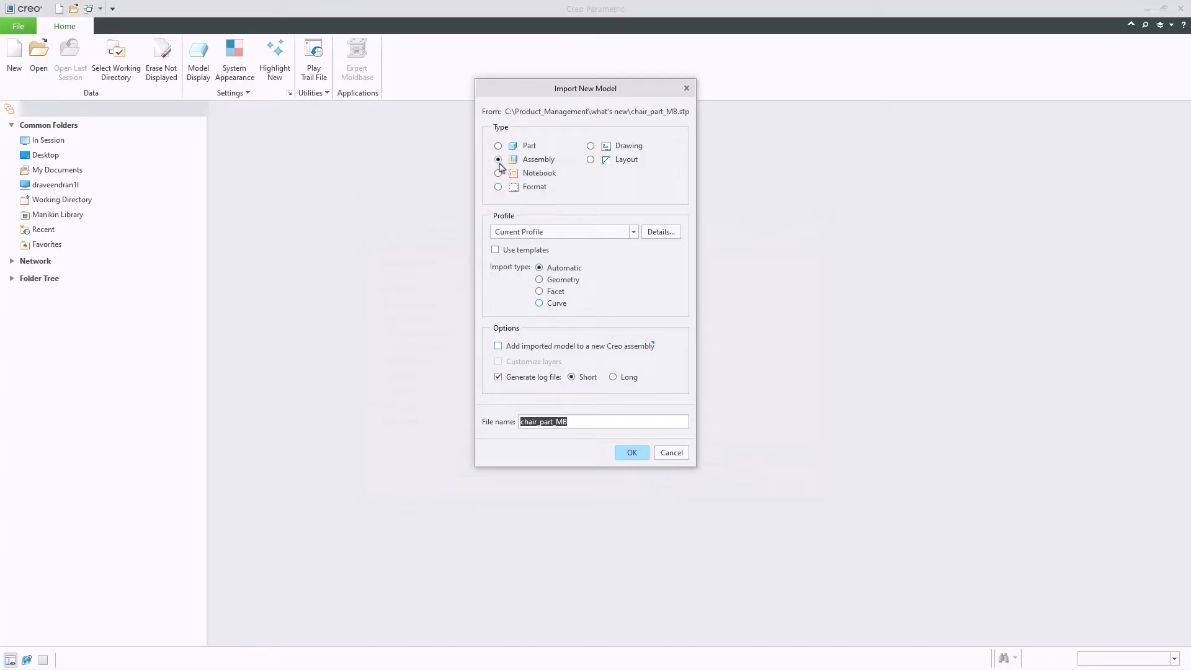
Keep the Assembly import type for the multibody chair file and confirm
left_click(498, 159)
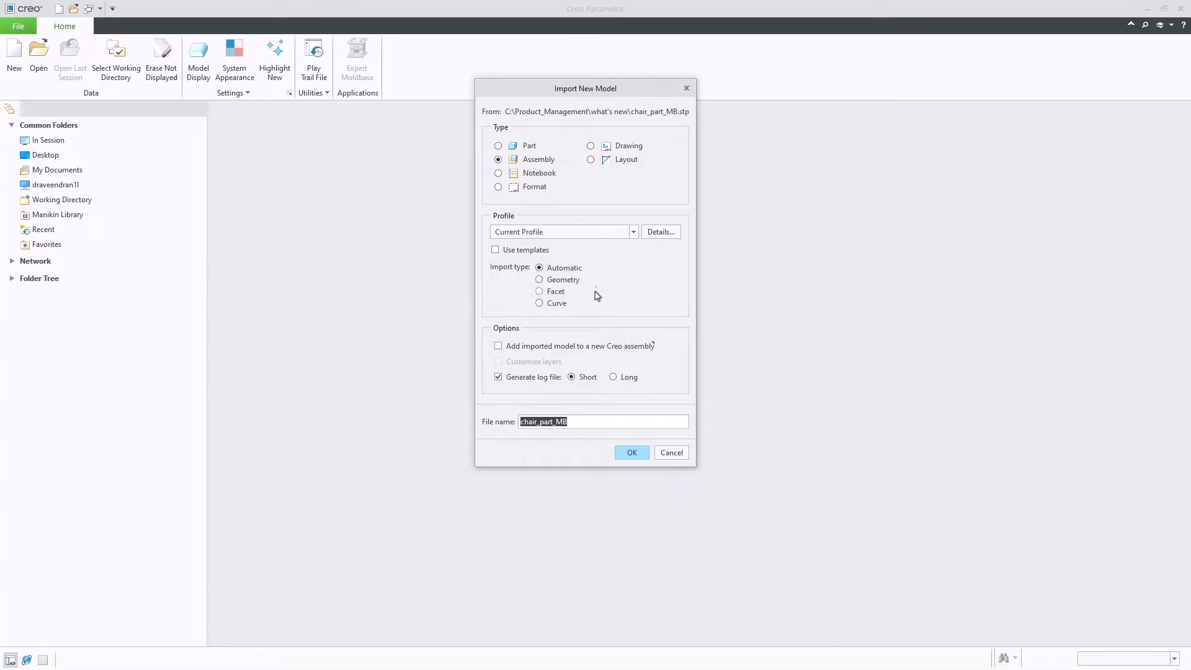
left_click(632, 452)
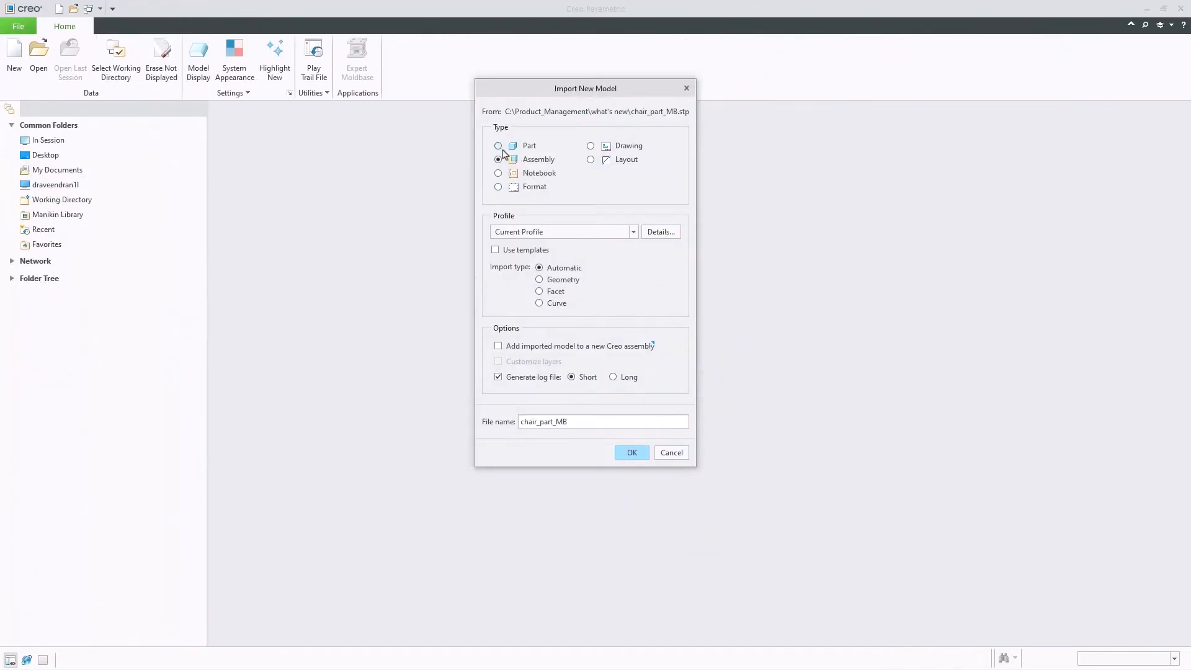
Import chair_part_MB as a Part, expand Design Items to show its 264 bodies, then close it
left_click(499, 147)
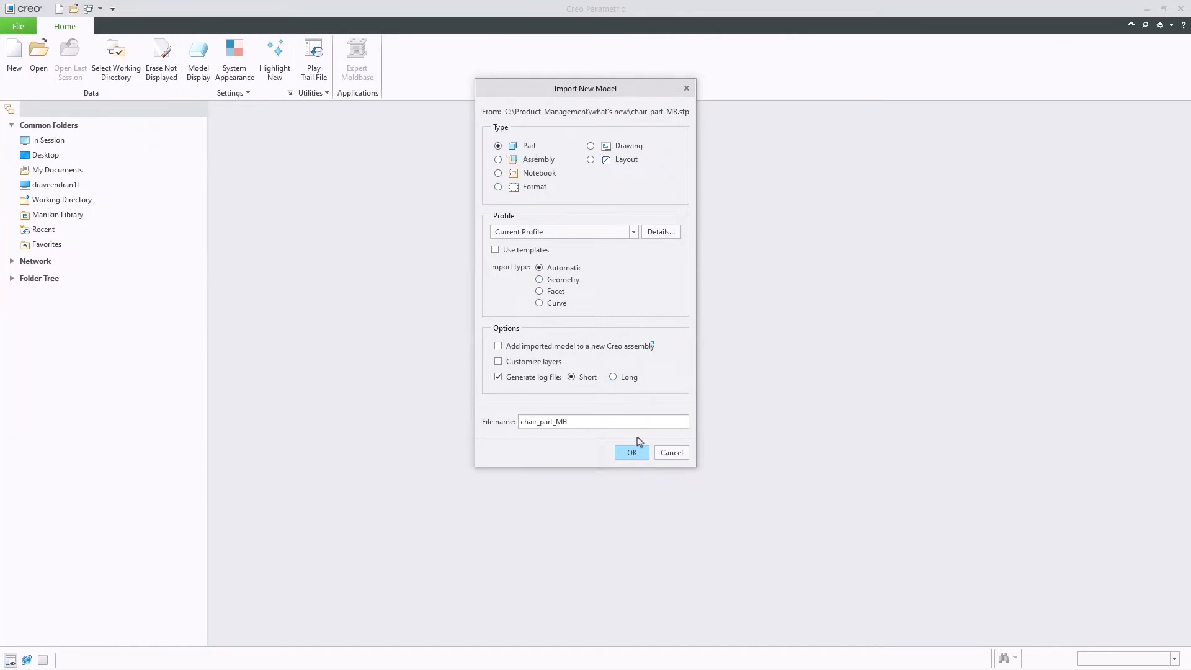
left_click(631, 451)
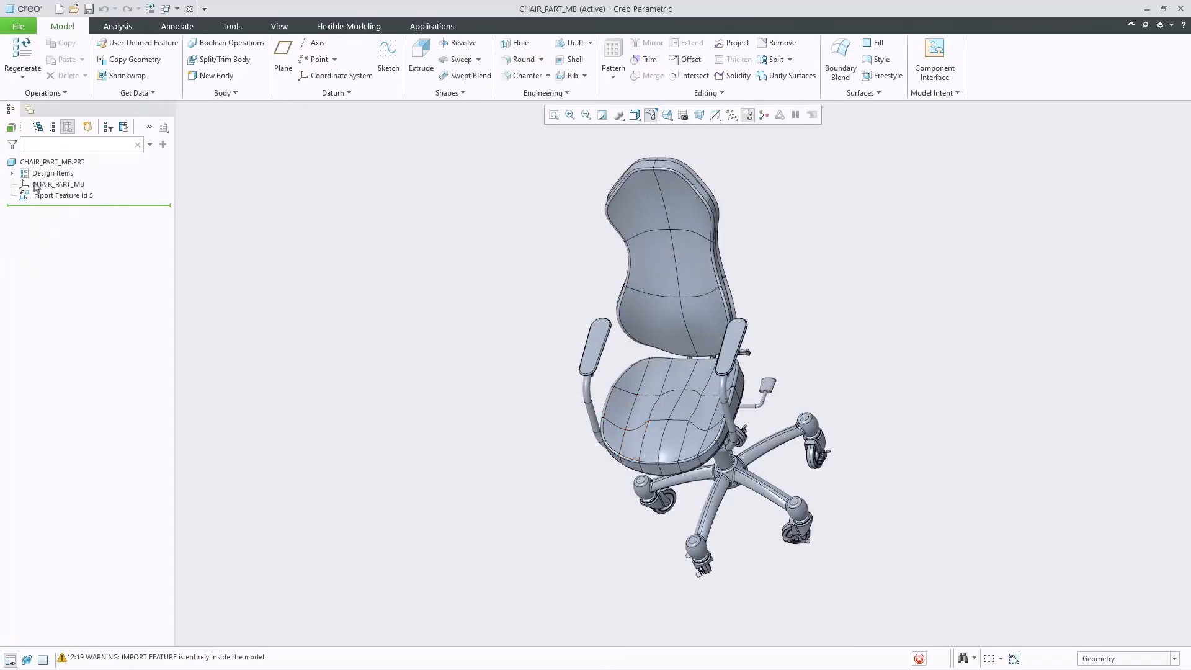
left_click(12, 173)
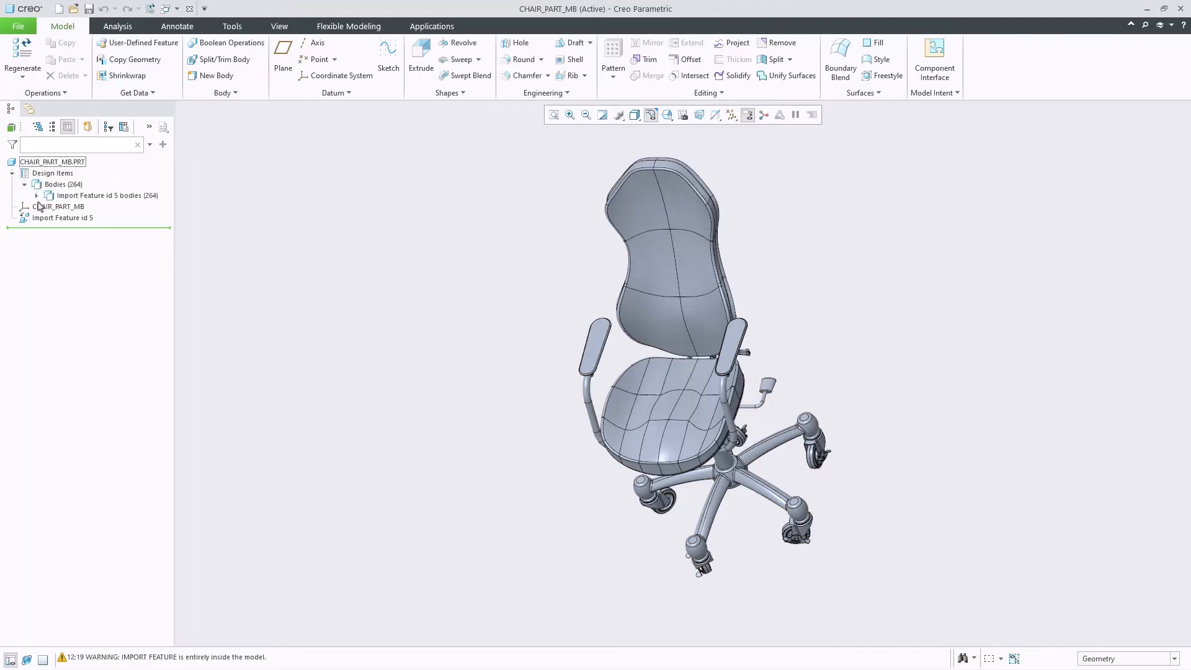
left_click(49, 195)
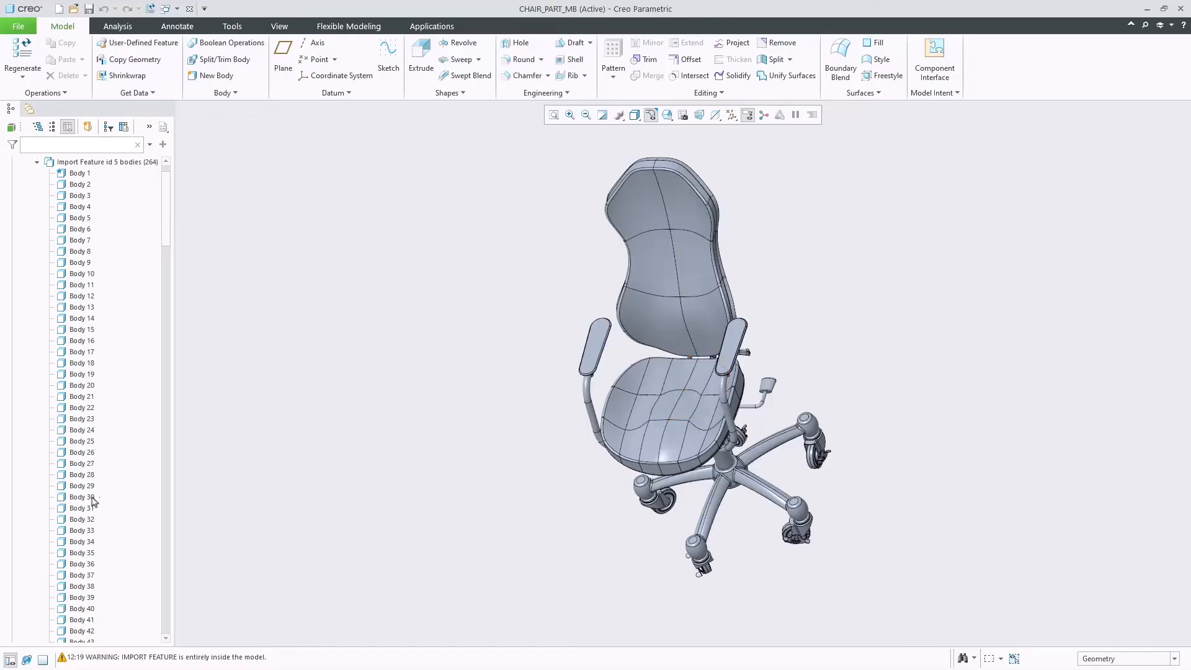
left_click(18, 26)
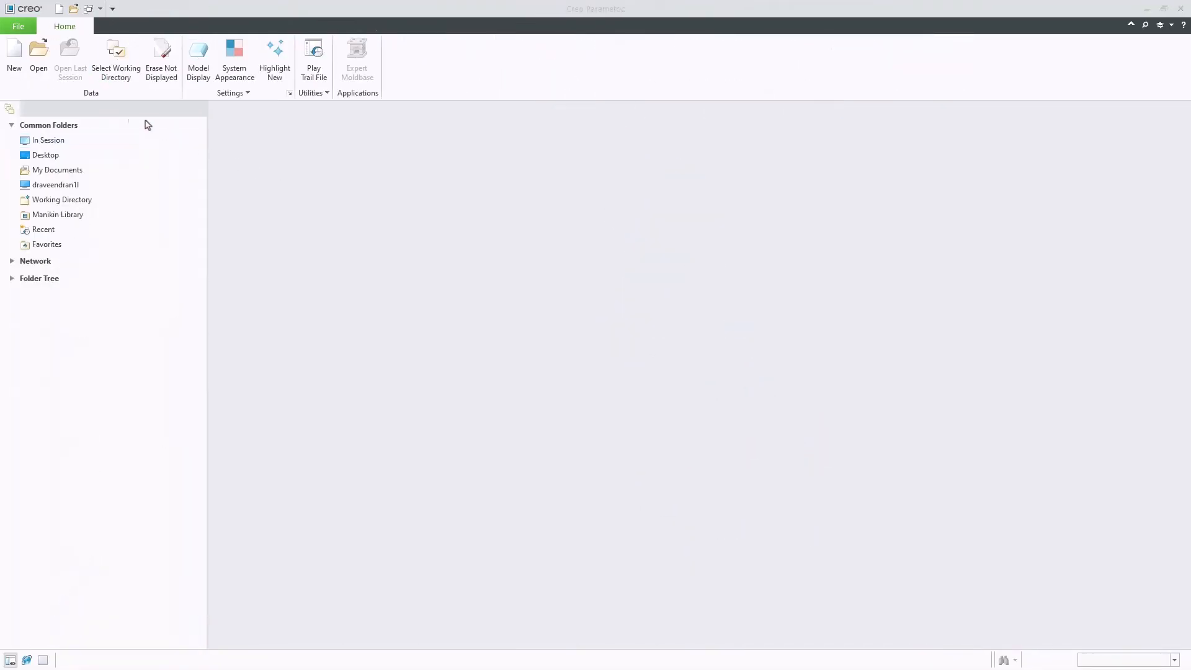
Select chair_assembly_asm.stp again and start its import
left_click(38, 51)
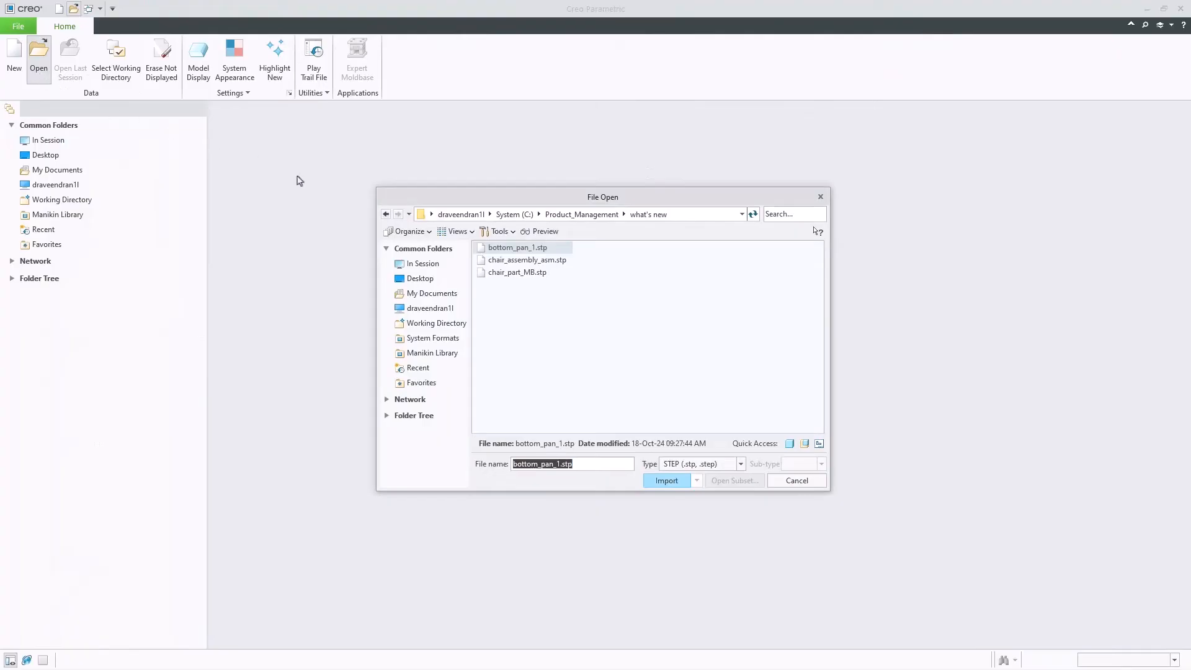
left_click(526, 259)
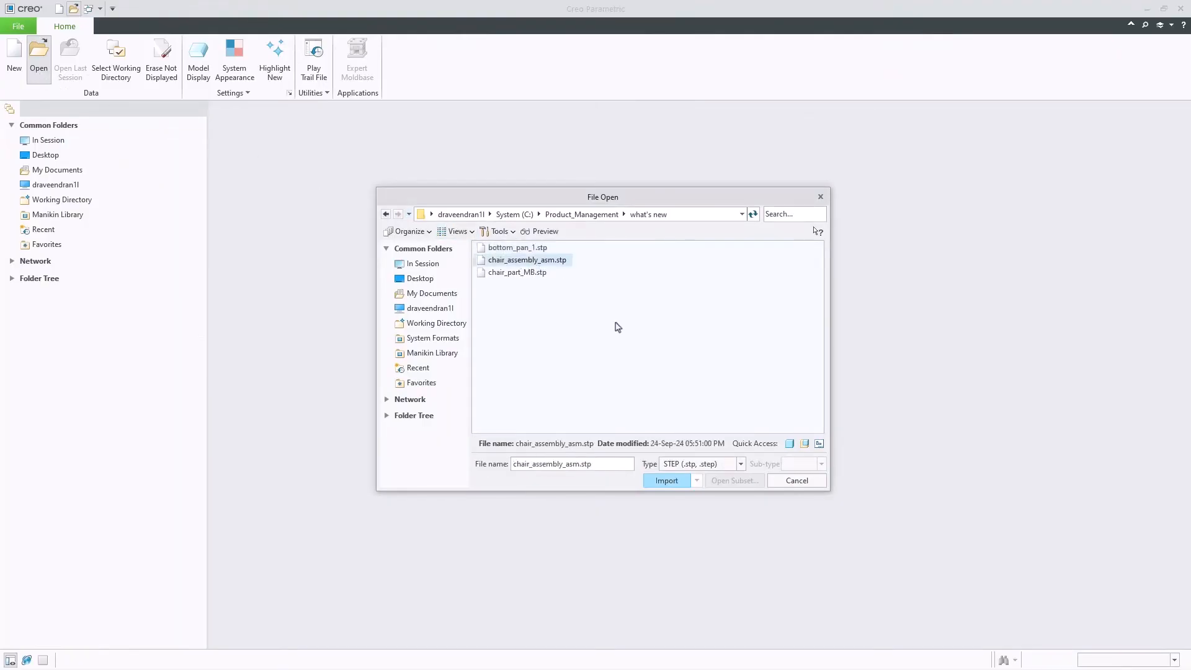
left_click(666, 480)
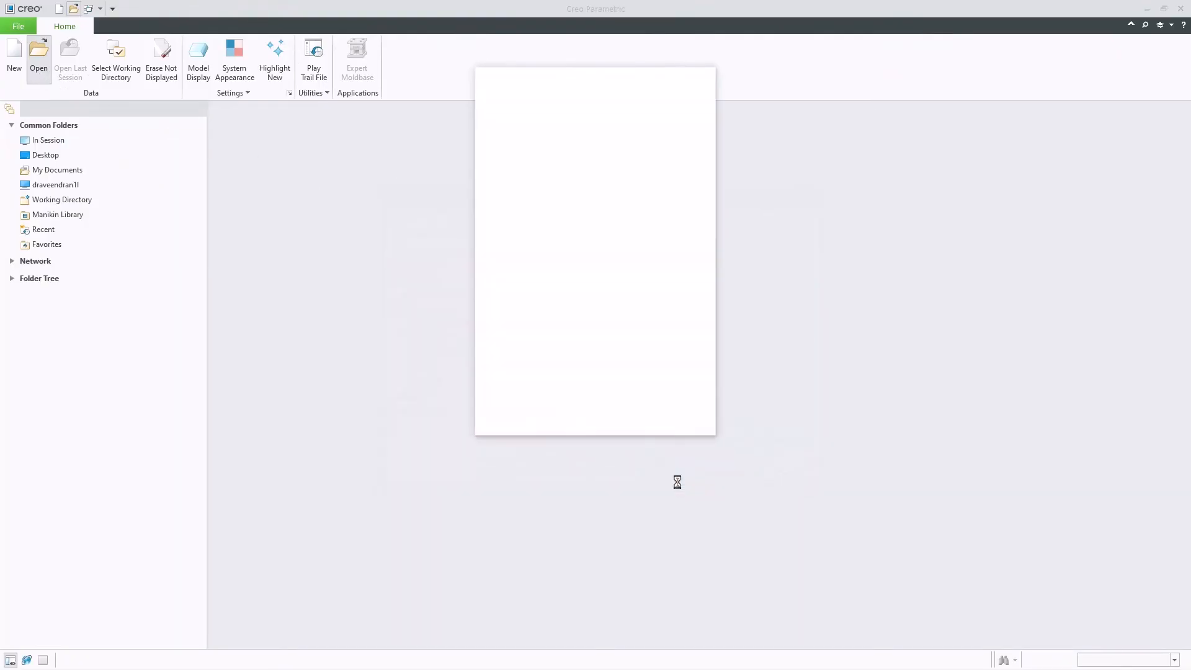
left_click(38, 59)
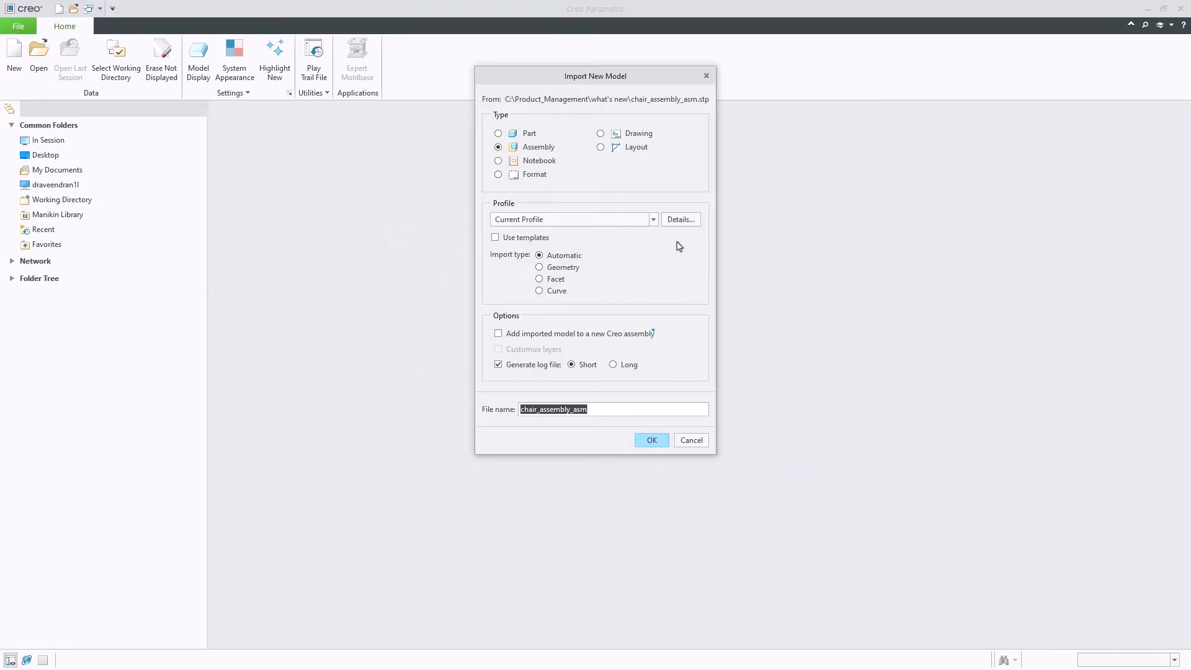
In the import profile's Topology settings enable Maintain multibody structure and import the assembly
left_click(680, 220)
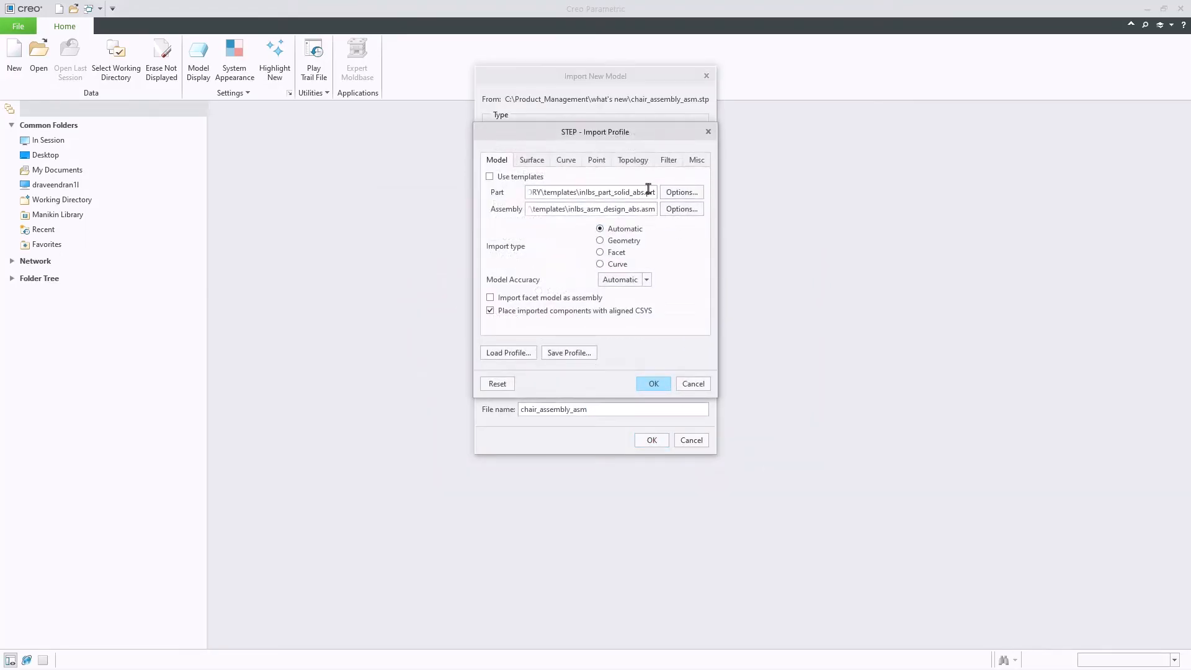
left_click(633, 160)
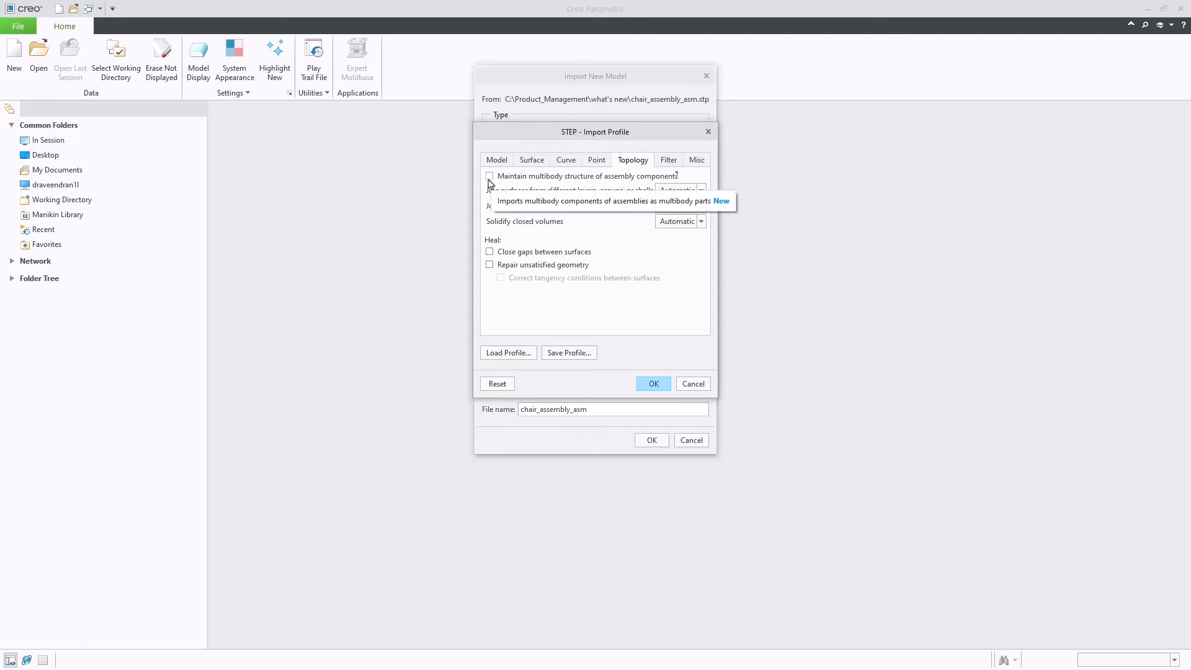
left_click(490, 175)
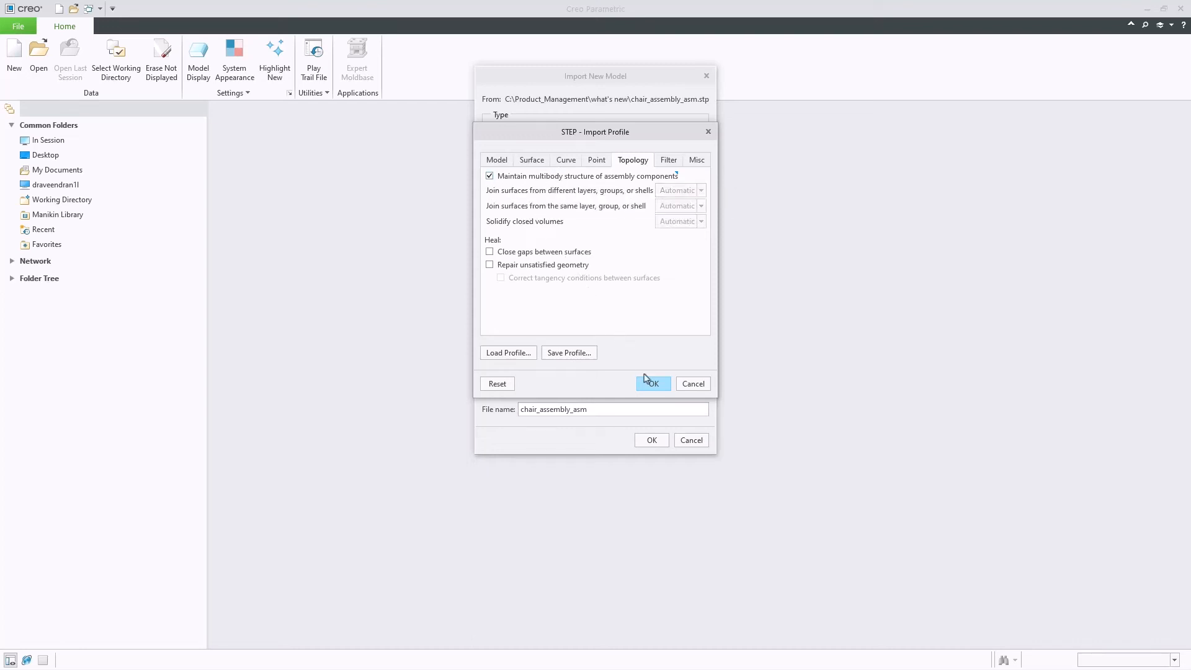
left_click(651, 383)
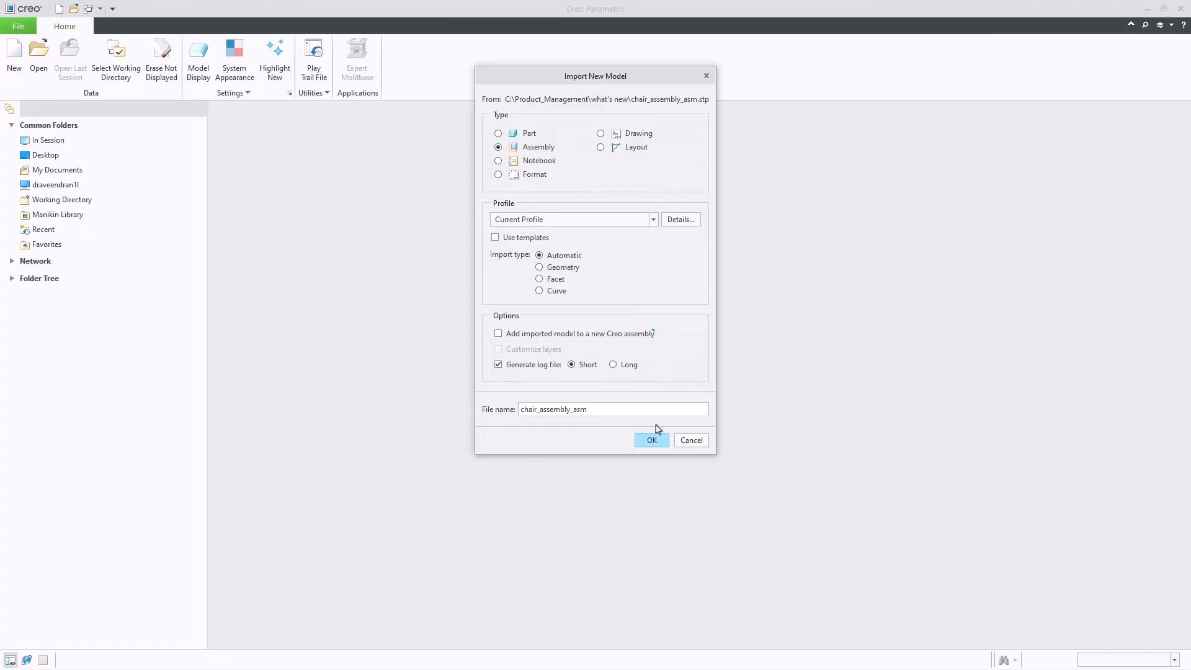
left_click(650, 439)
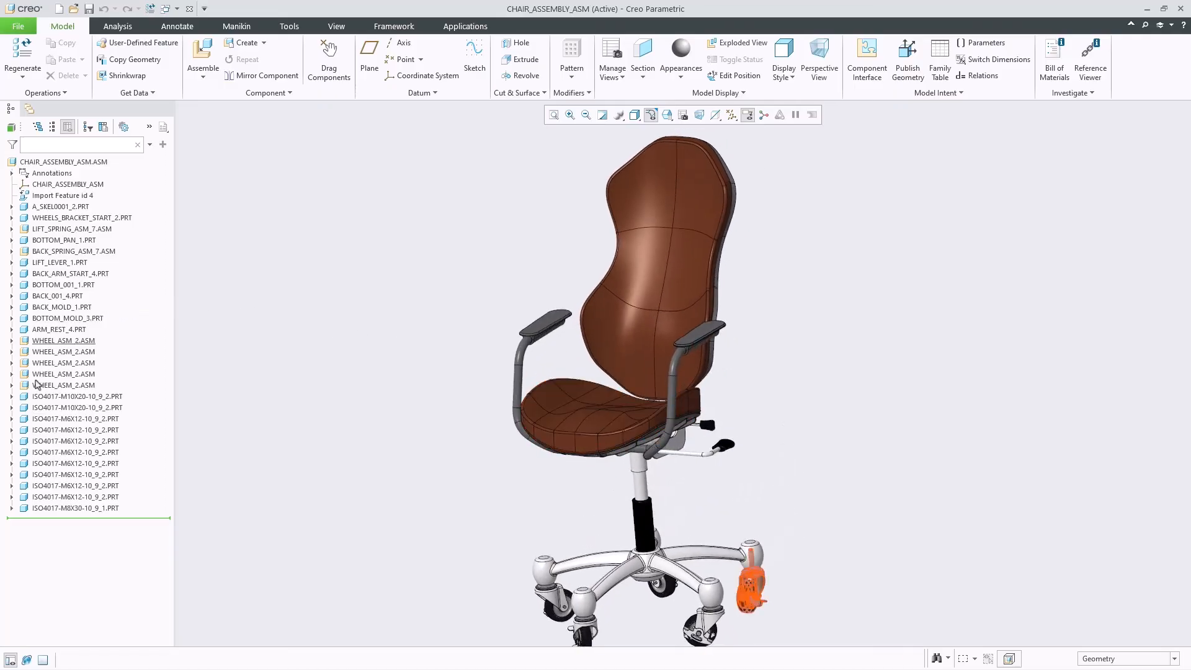
Expand ARM_REST_4.PRT, its Design Items and Bodies to list its three bodies
left_click(12, 329)
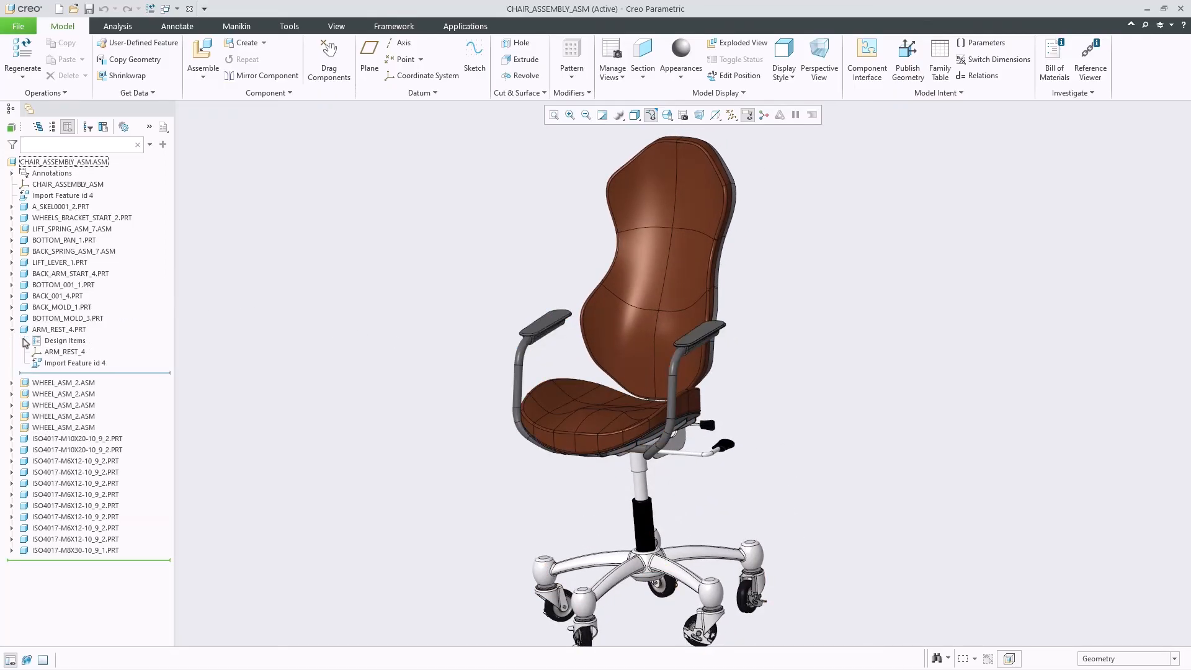
left_click(38, 351)
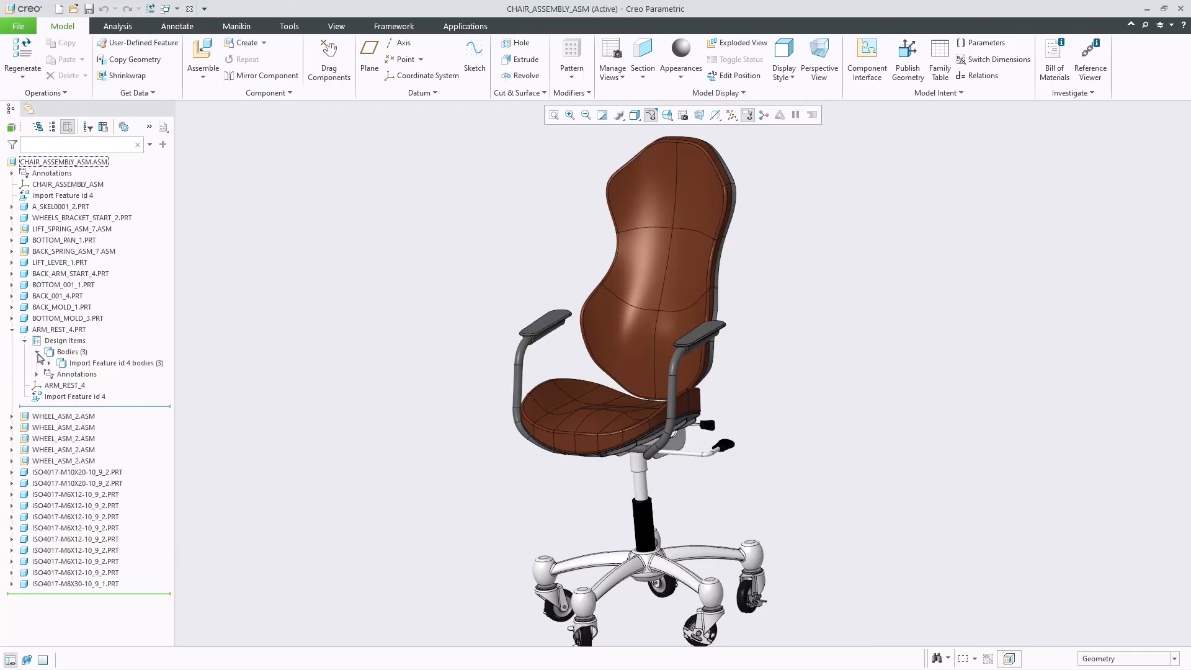
left_click(50, 362)
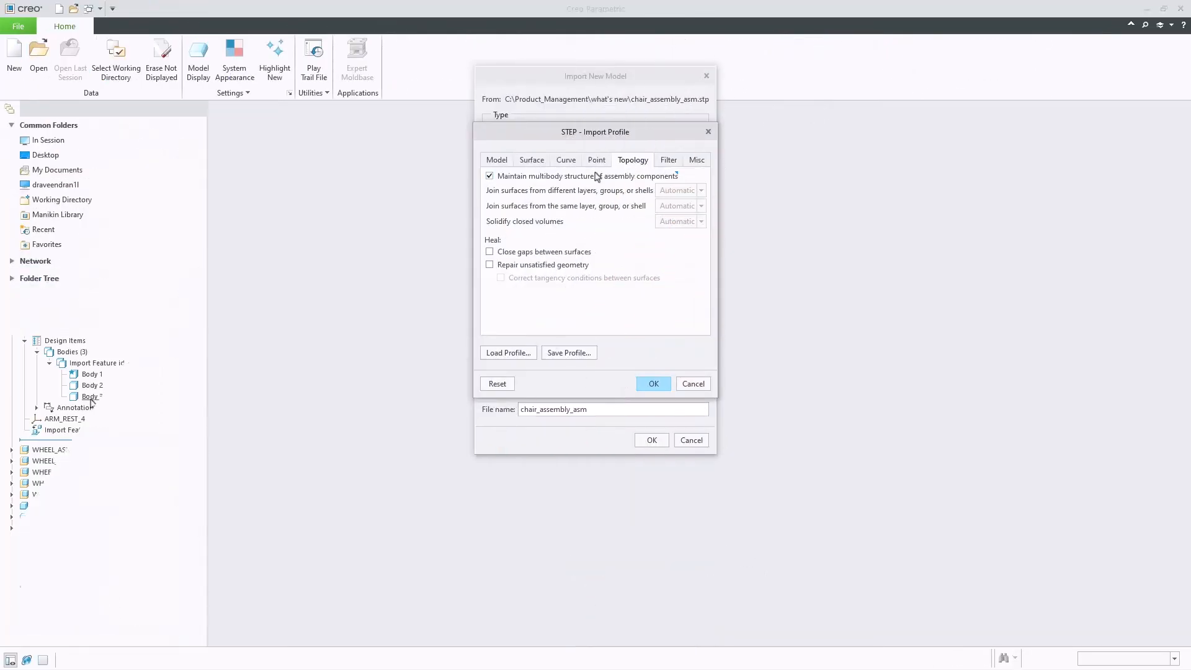
Uncheck Maintain multibody structure in the Topology settings and re-import the chair assembly
left_click(489, 175)
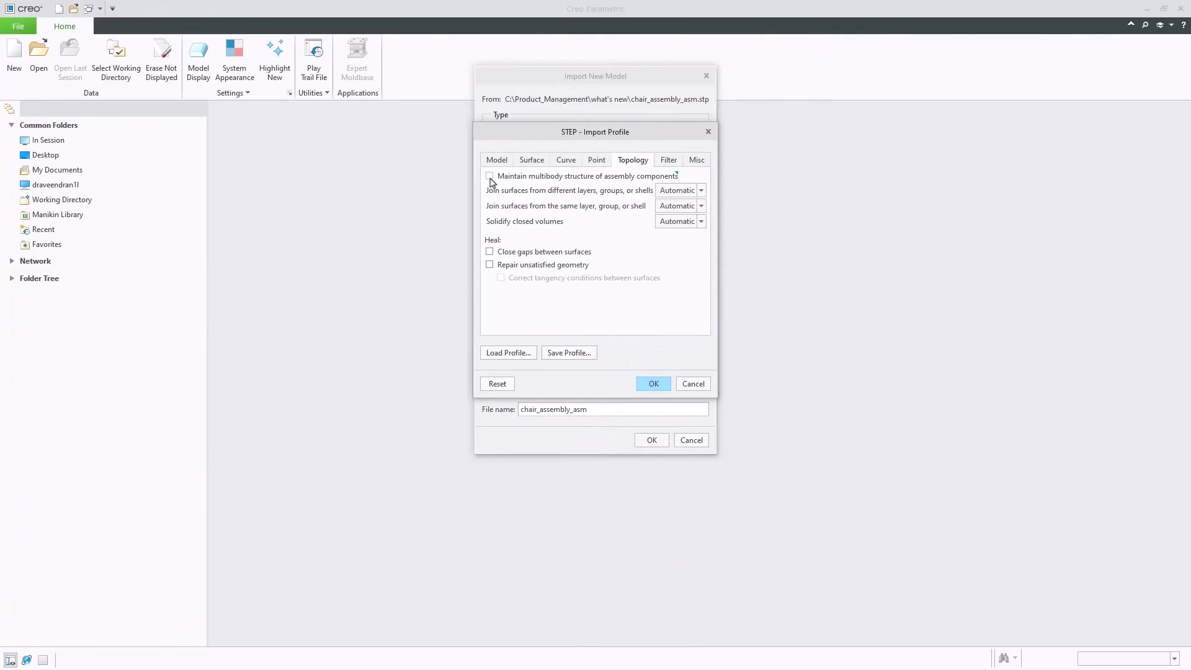
left_click(651, 383)
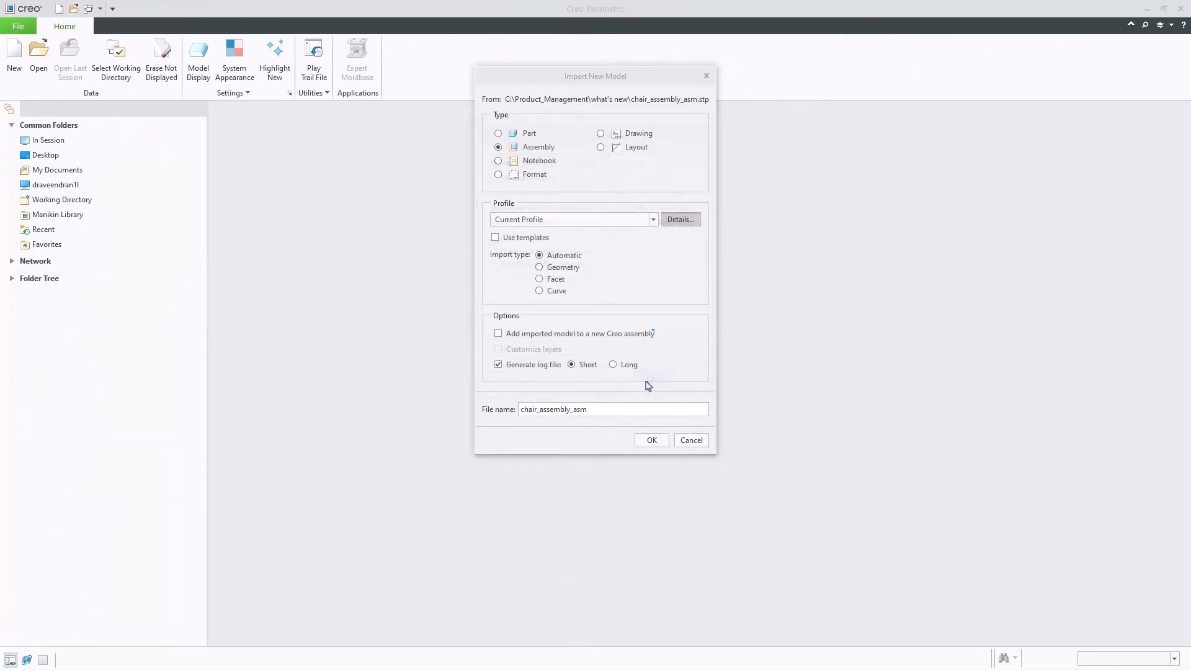
left_click(651, 439)
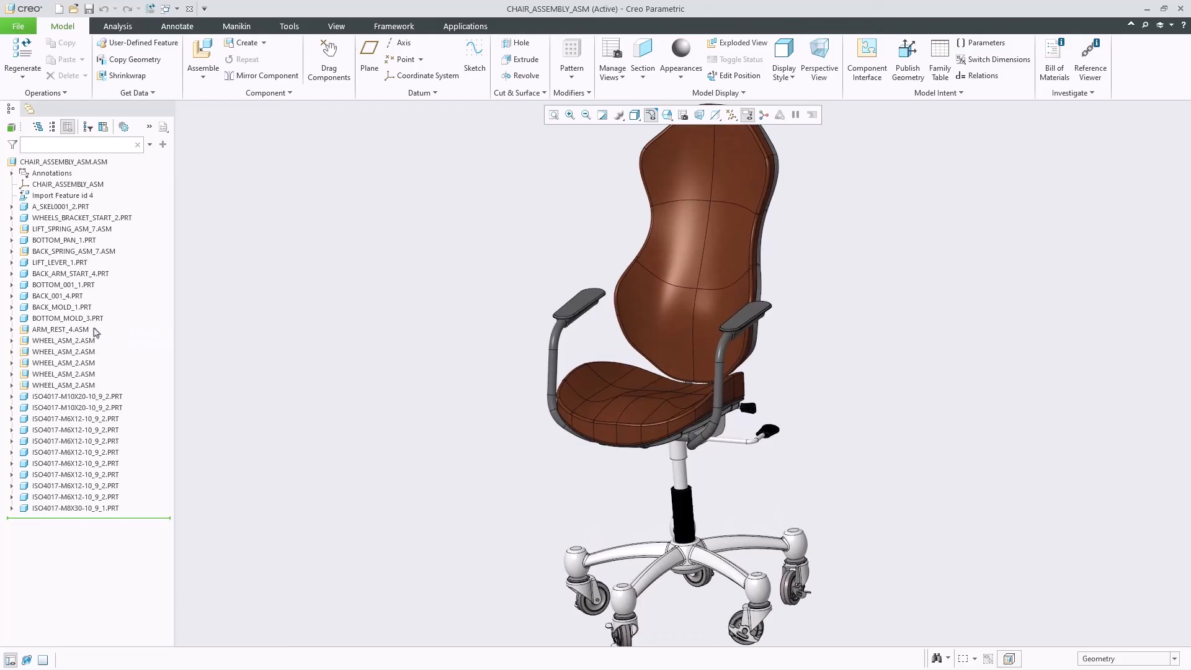
Expand ARM_REST_4.ASM and select ARM_REST_4_1.PRT and ARM_REST_4_3.PRT to locate them on the chair
left_click(12, 329)
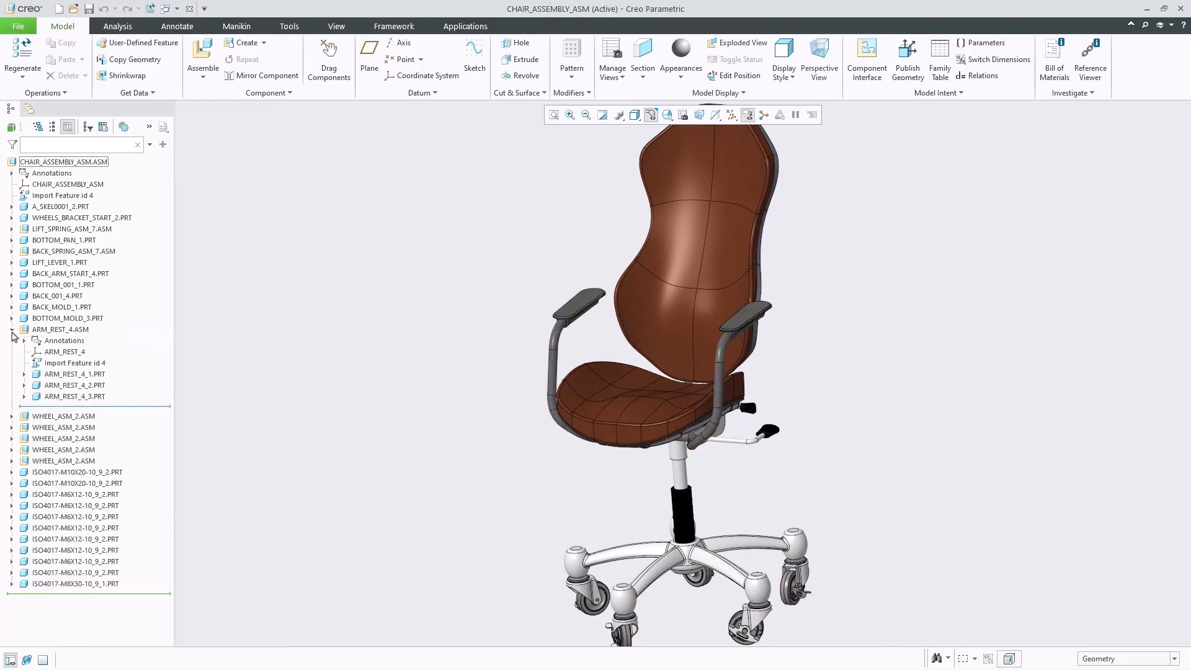
left_click(74, 373)
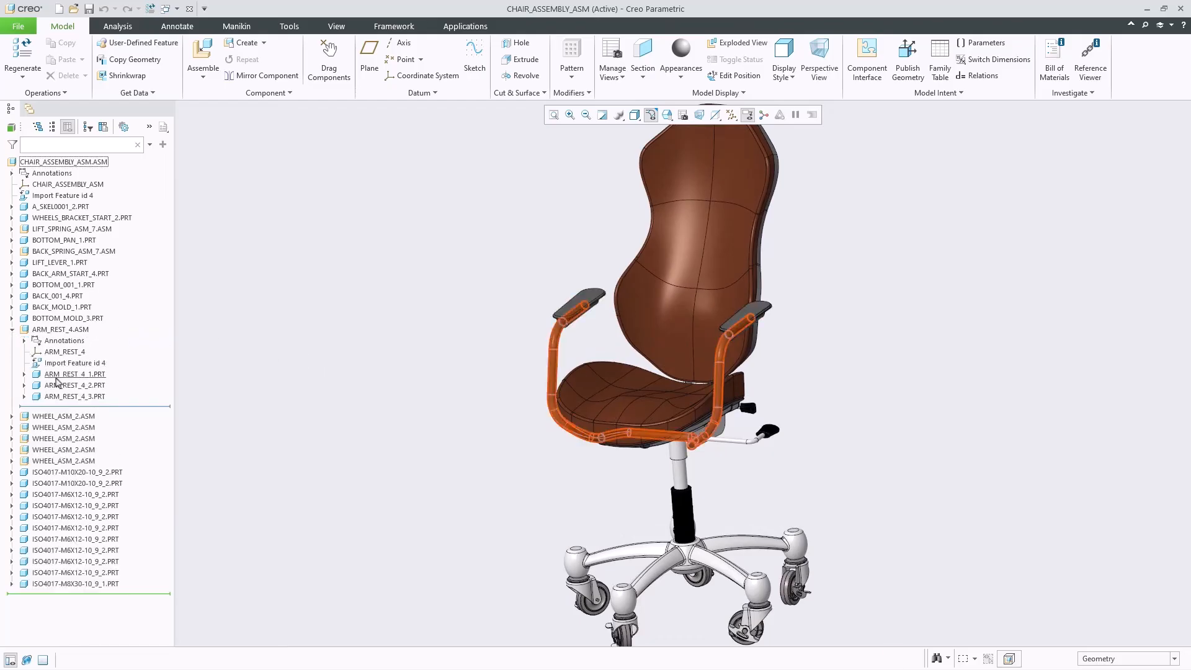
left_click(74, 396)
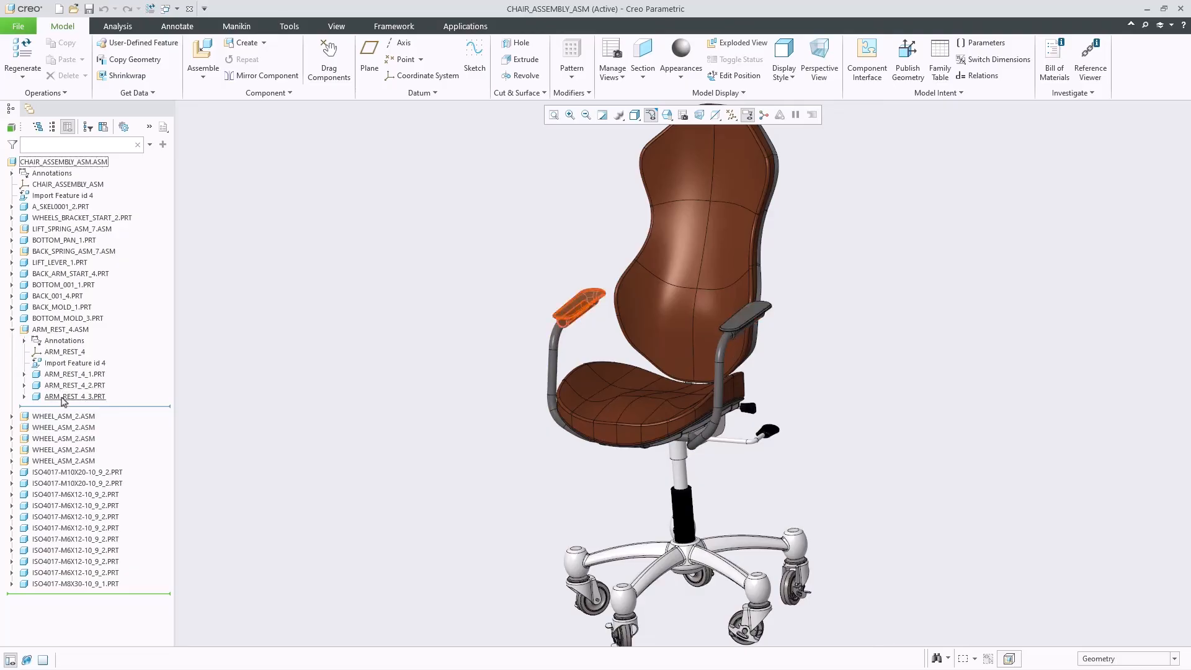